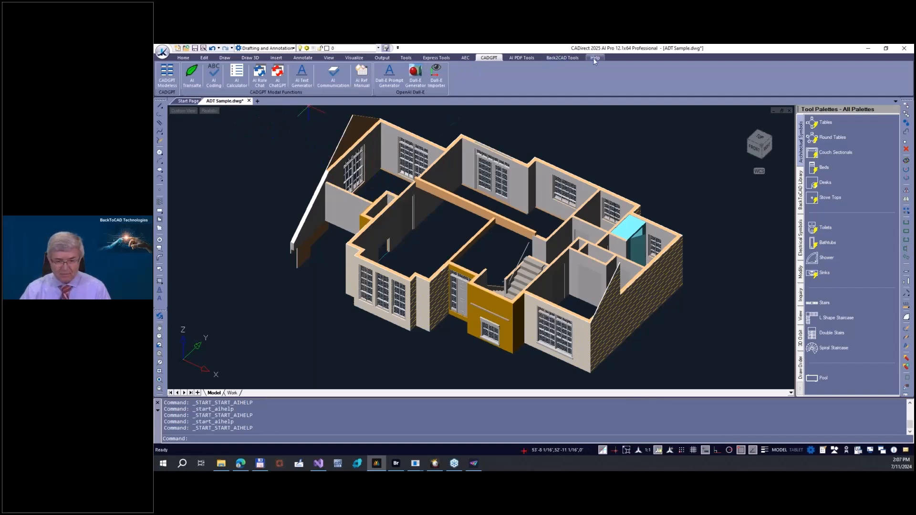
# Send ChatGPT the request 'make drawing of a house'
pyautogui.click(388, 74)
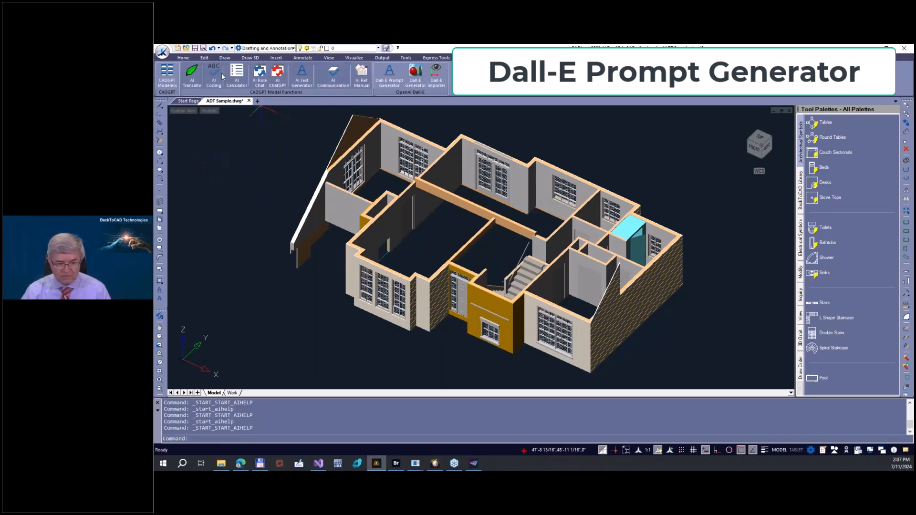
pyautogui.click(184, 57)
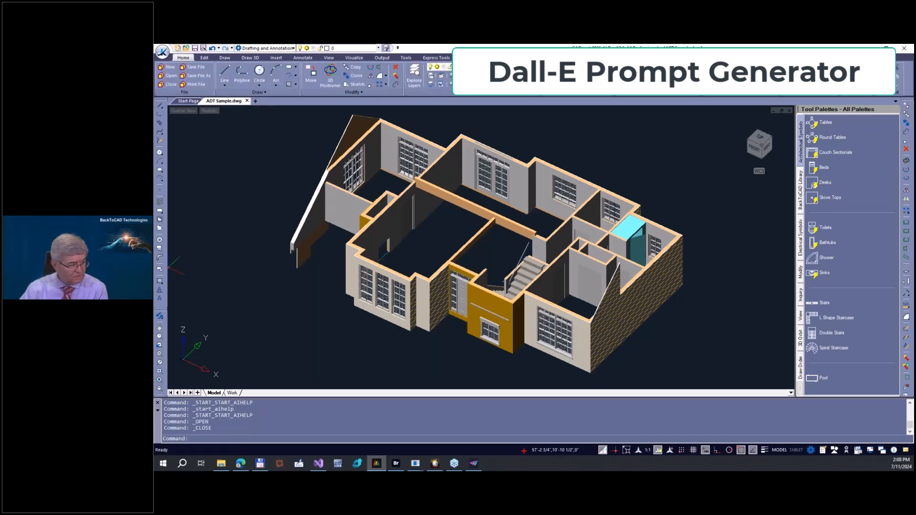
pyautogui.click(395, 463)
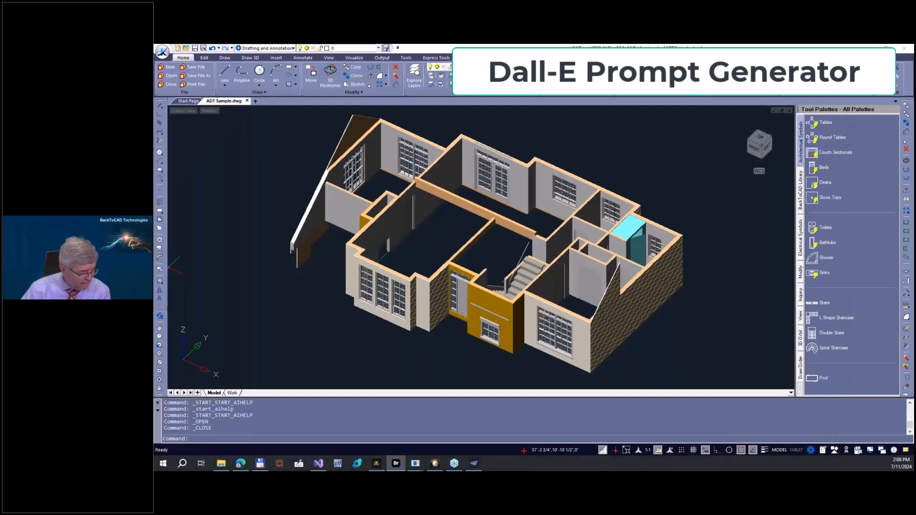
pyautogui.click(239, 463)
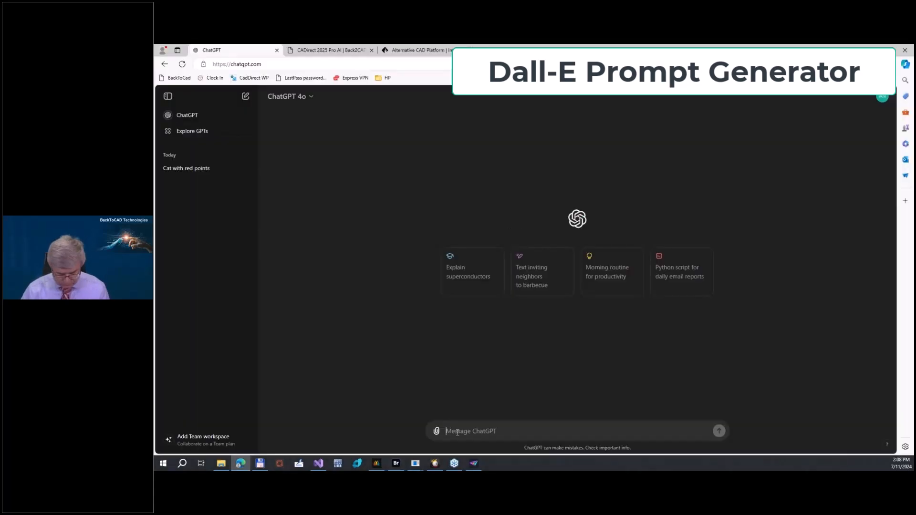
pyautogui.write('make')
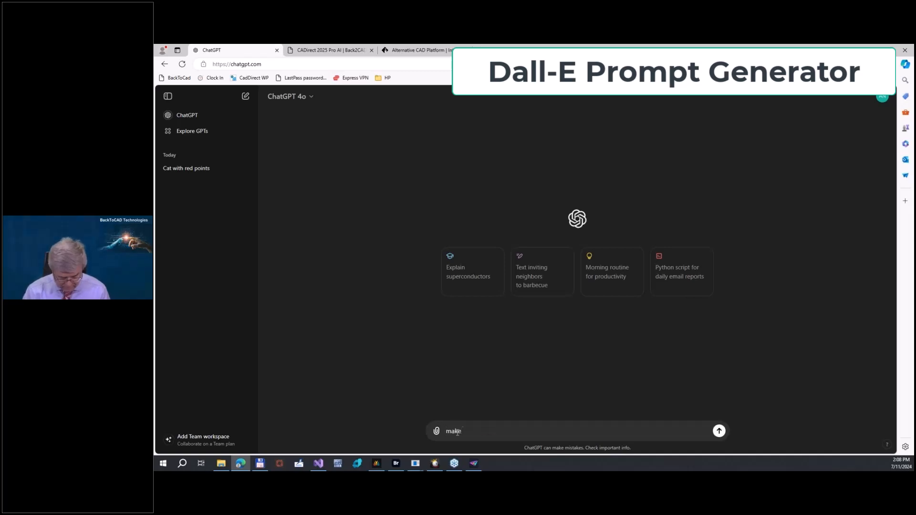
pyautogui.write('drawing of a hou')
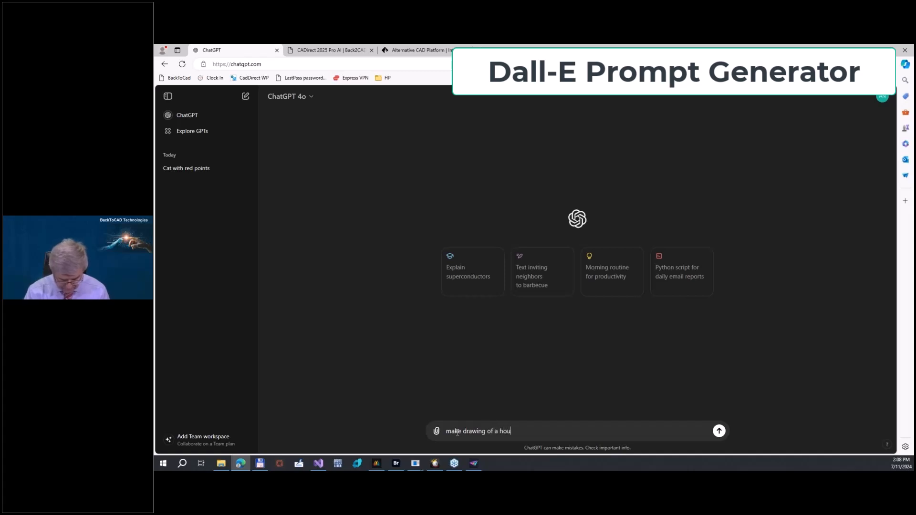
pyautogui.click(718, 430)
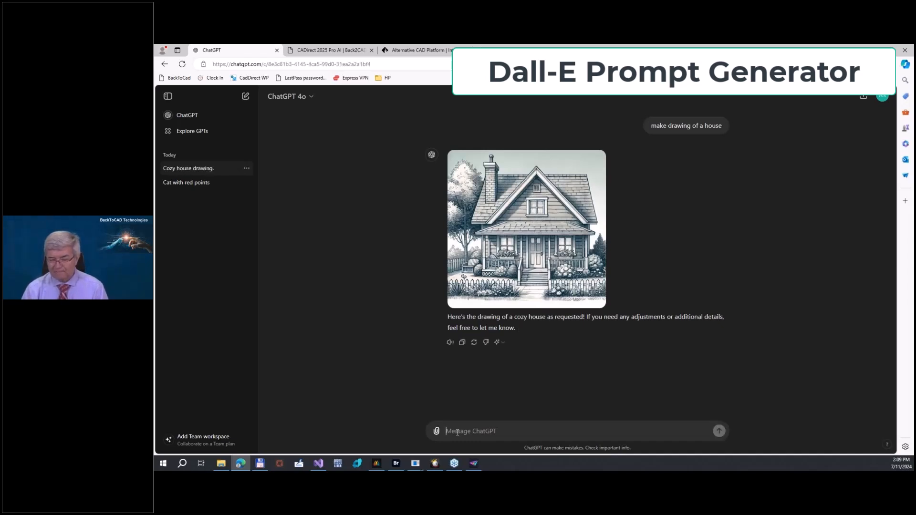
pyautogui.moveTo(386, 324)
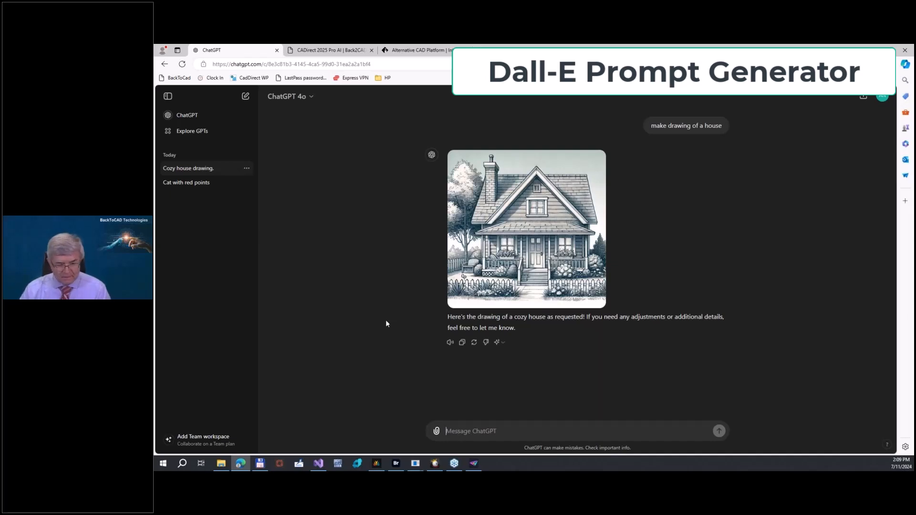
pyautogui.moveTo(323, 233)
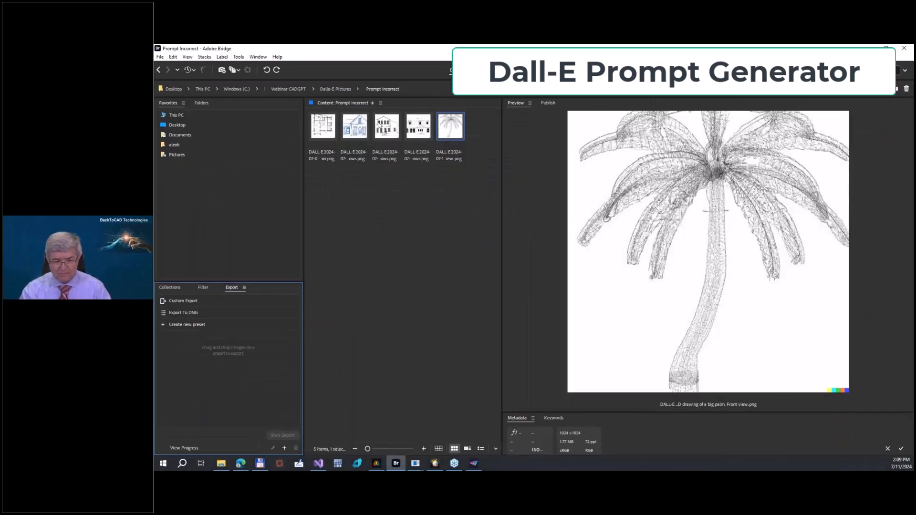
# Preview the elevation, stairway, three-dormer house, palm and floor plan images in Prompt Incorrect
pyautogui.click(354, 126)
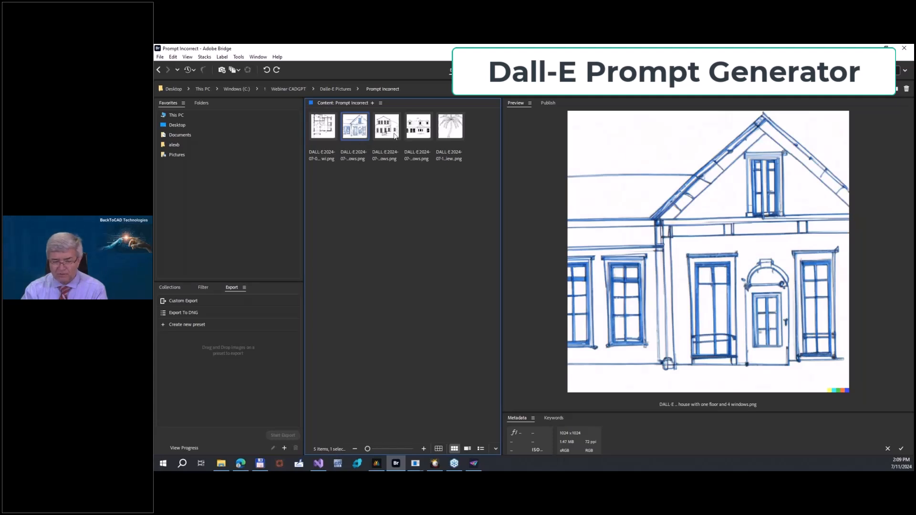
pyautogui.click(385, 125)
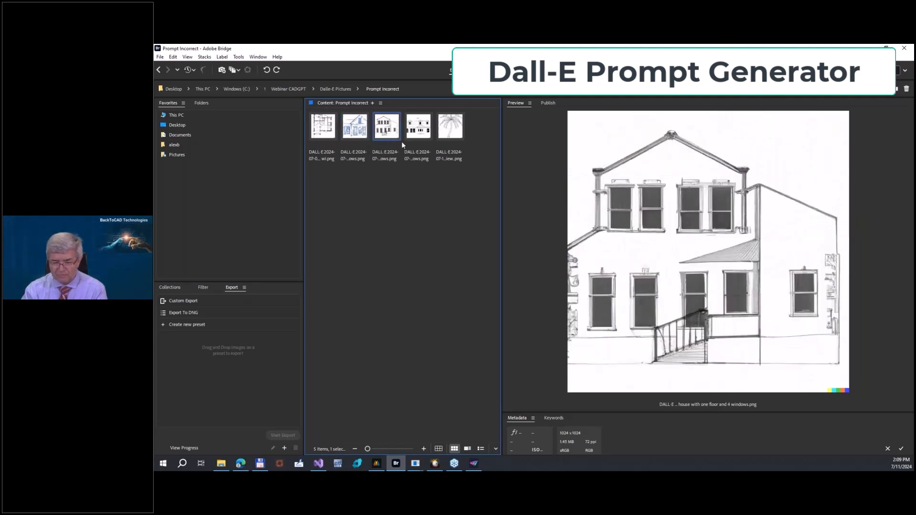
pyautogui.click(418, 126)
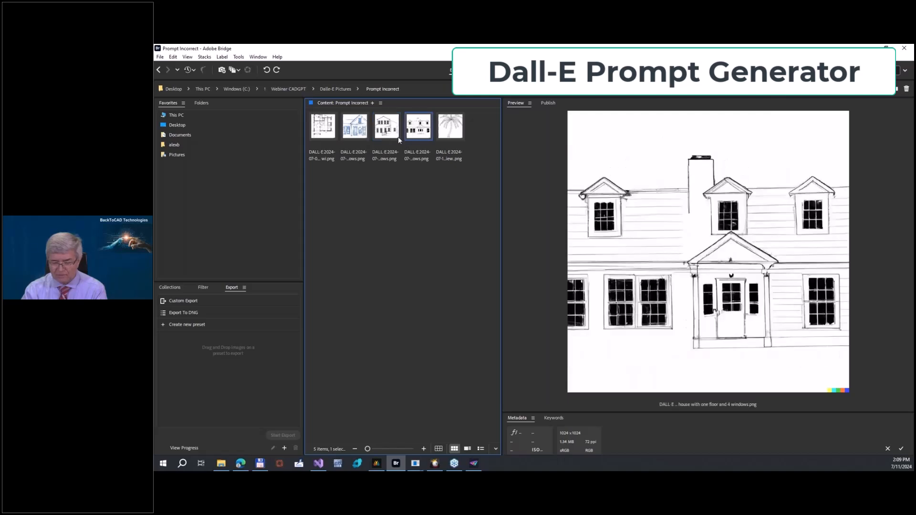
pyautogui.click(449, 126)
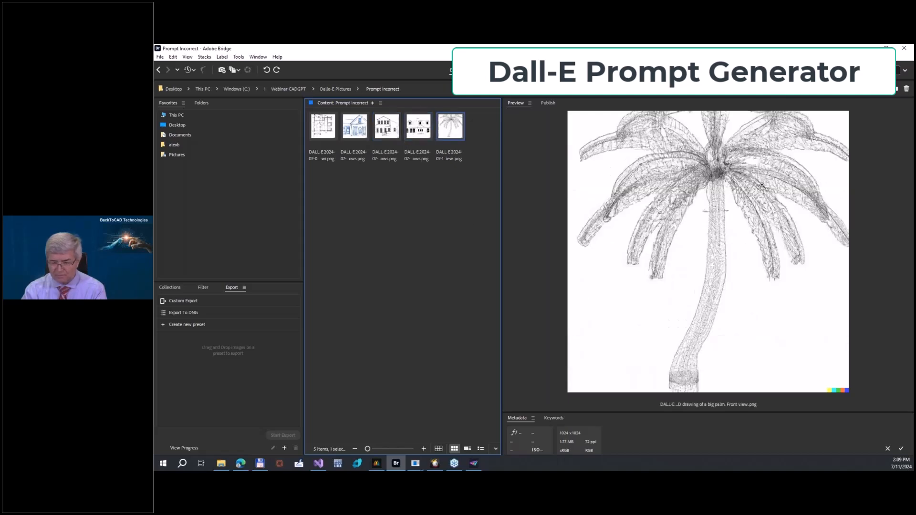
pyautogui.click(322, 126)
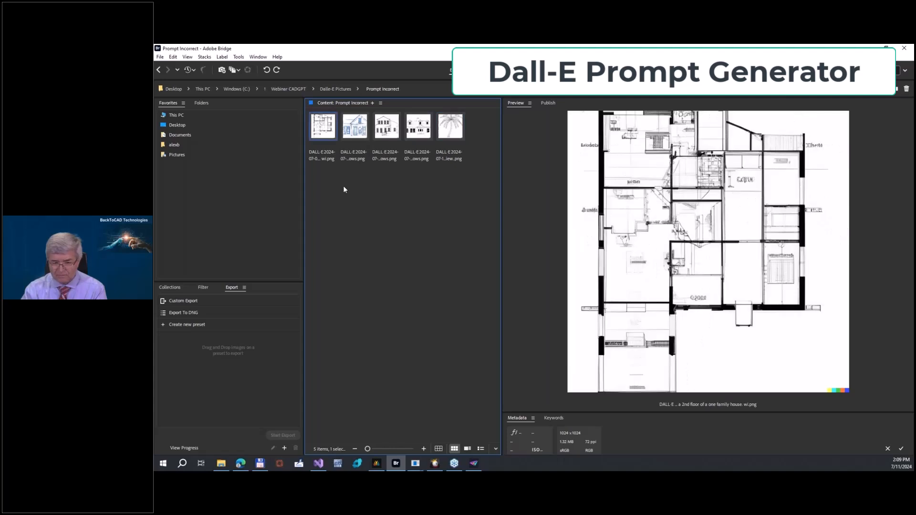
pyautogui.click(335, 89)
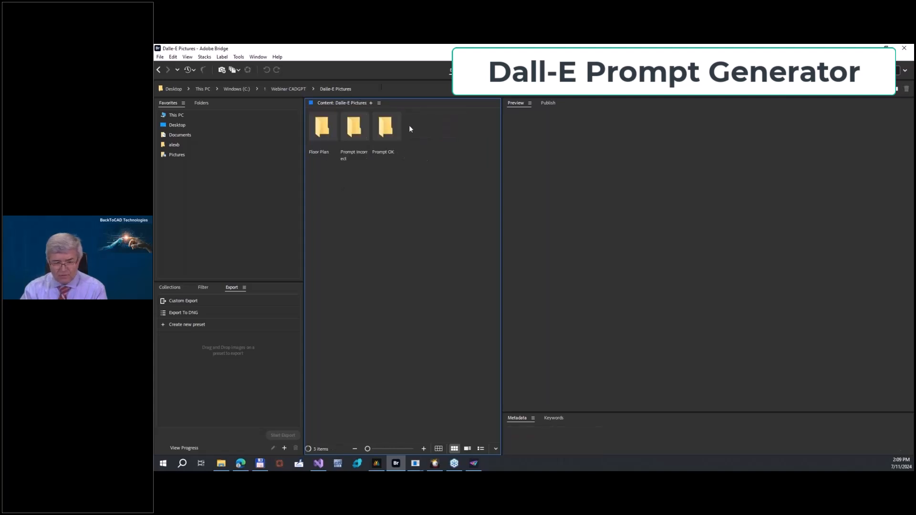
# Preview the detailed house line drawing and coconut palm illustration in Prompt OK
pyautogui.doubleClick(387, 126)
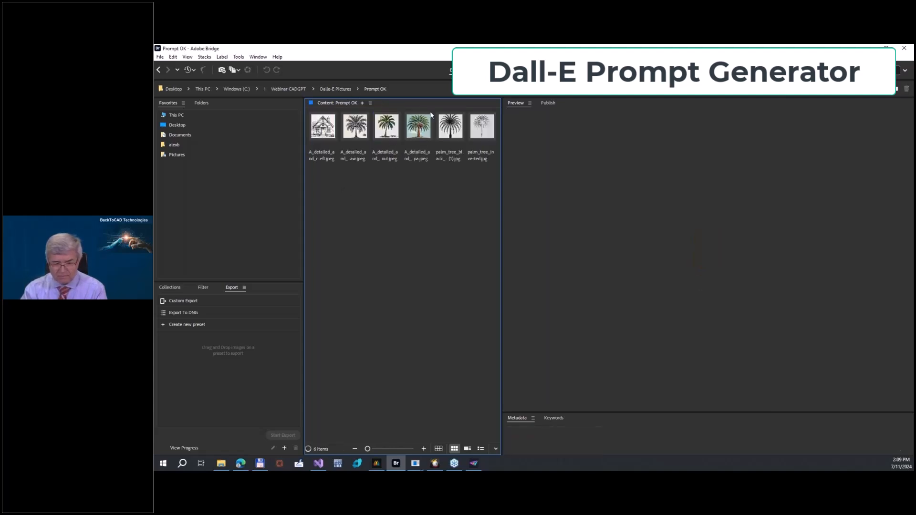
pyautogui.click(322, 126)
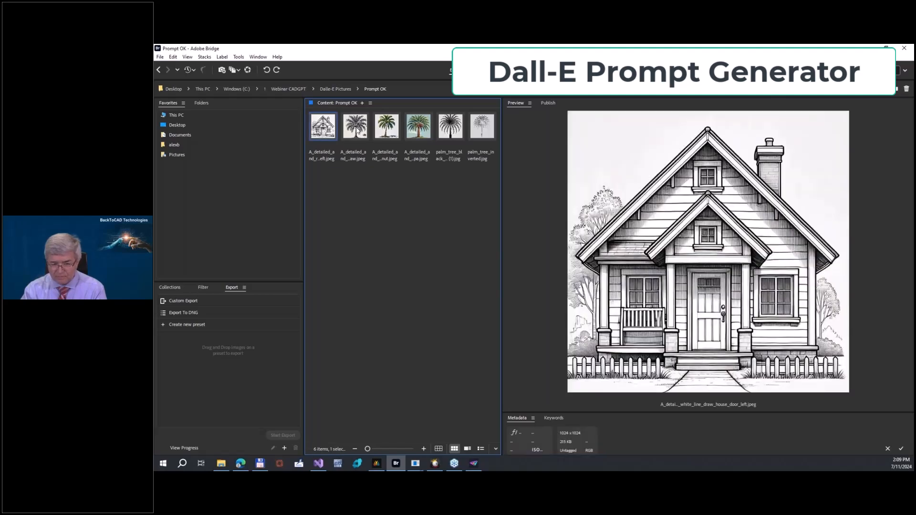
pyautogui.click(386, 126)
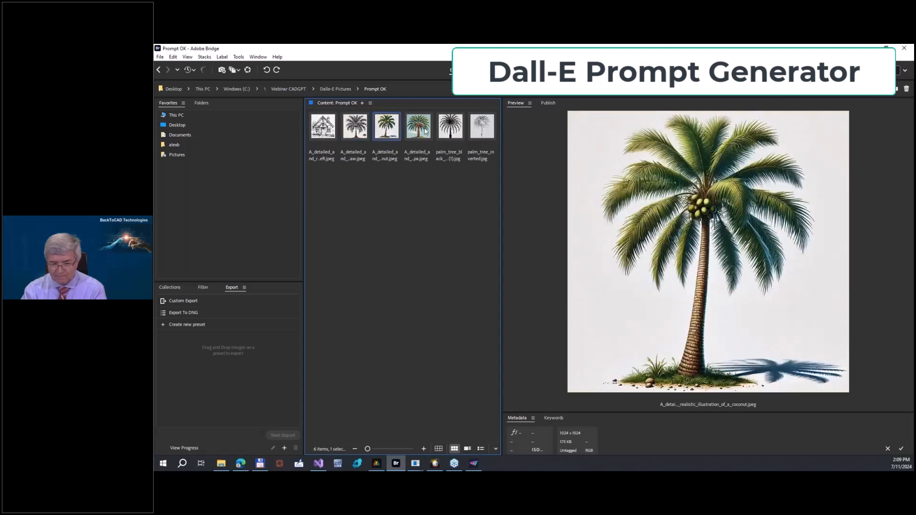
pyautogui.click(336, 89)
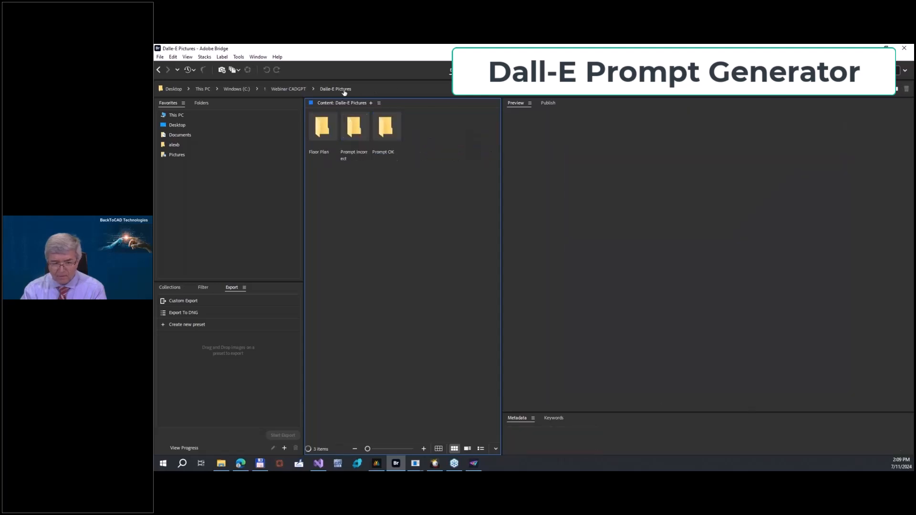
# Preview the floor plan bitmap in Floor Plan and return to Dalle-E Pictures
pyautogui.doubleClick(322, 126)
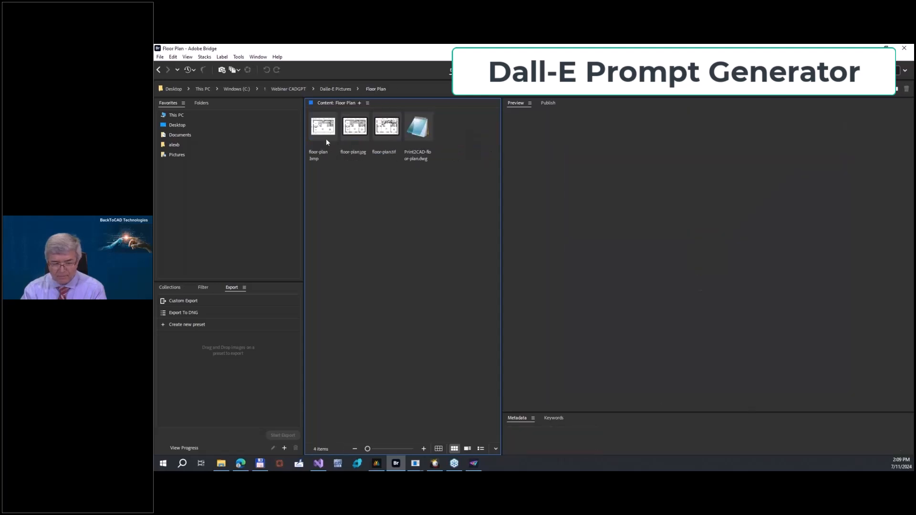
pyautogui.click(323, 127)
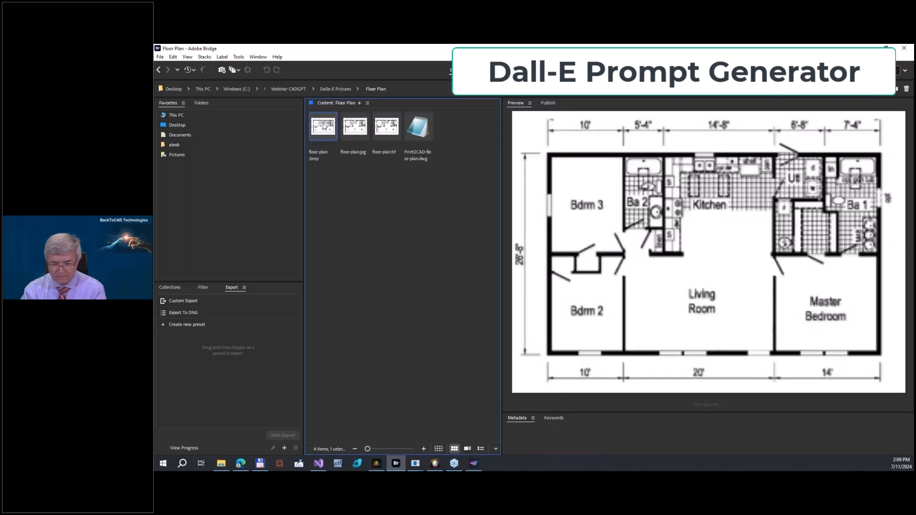
pyautogui.click(335, 89)
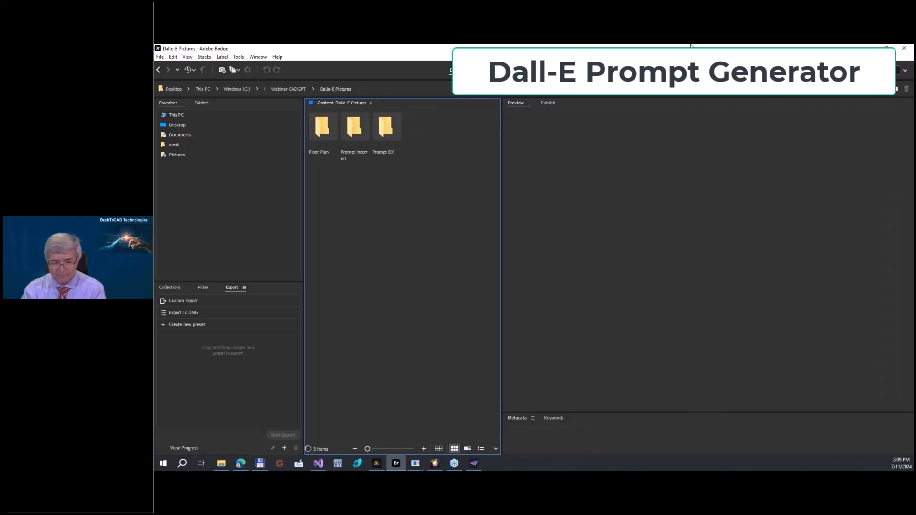
pyautogui.click(240, 464)
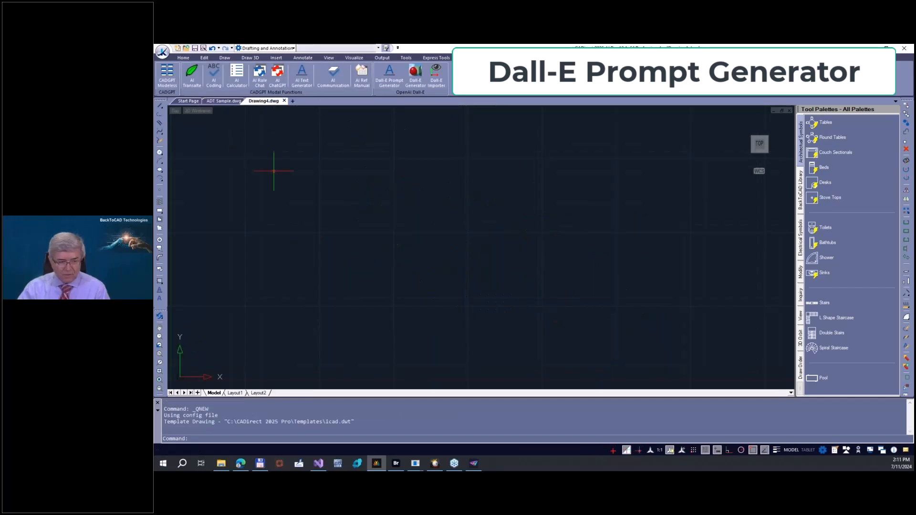
pyautogui.moveTo(246, 119)
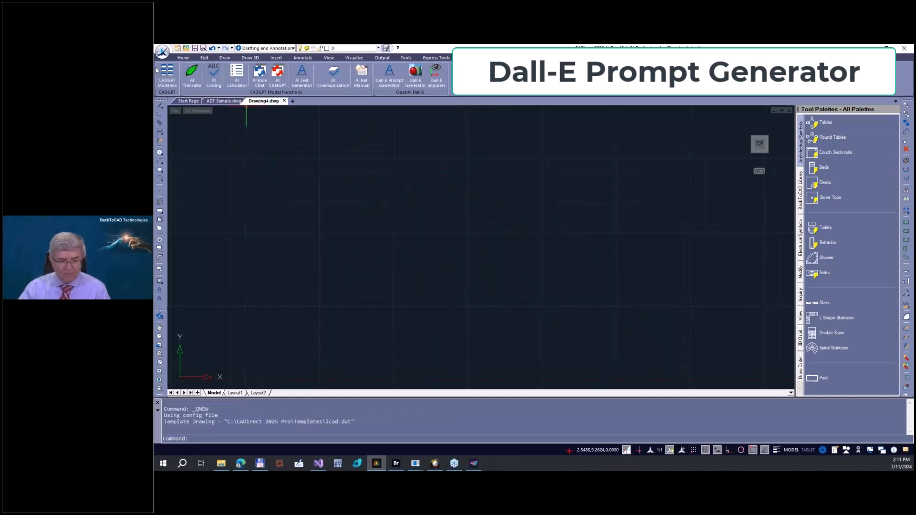
pyautogui.moveTo(237, 72)
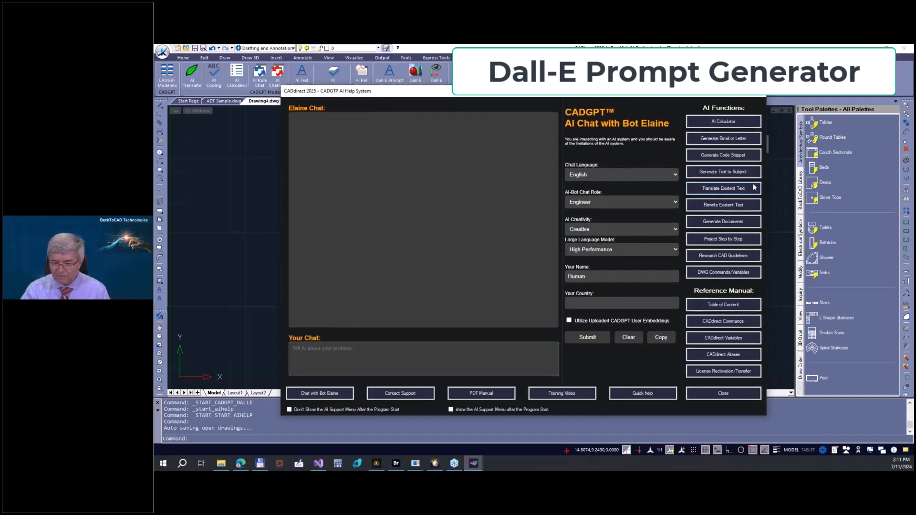
# Set the story type, language model and AI creativity level in CADGPT AI Help
pyautogui.click(723, 172)
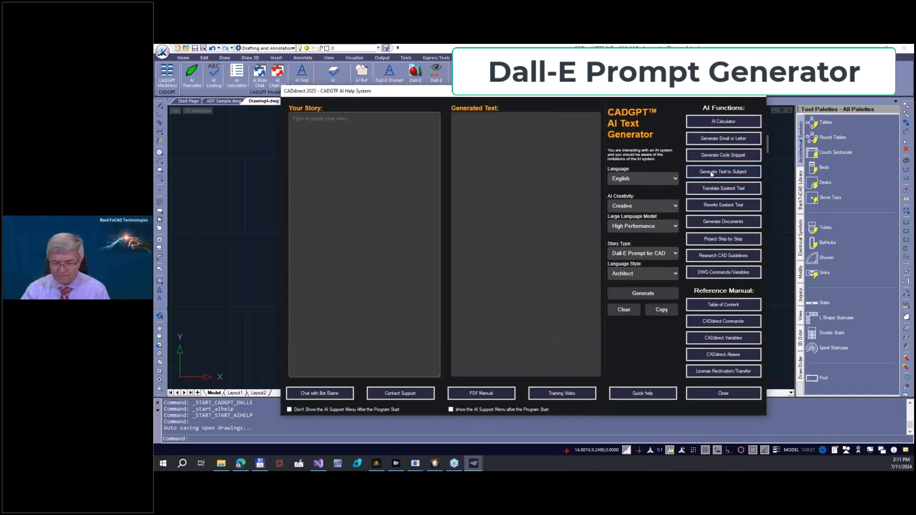
pyautogui.click(723, 172)
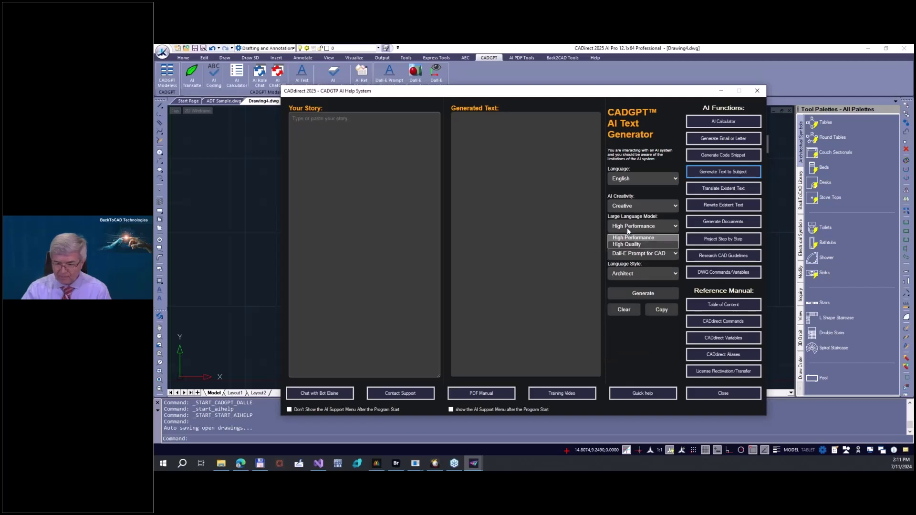
pyautogui.click(626, 244)
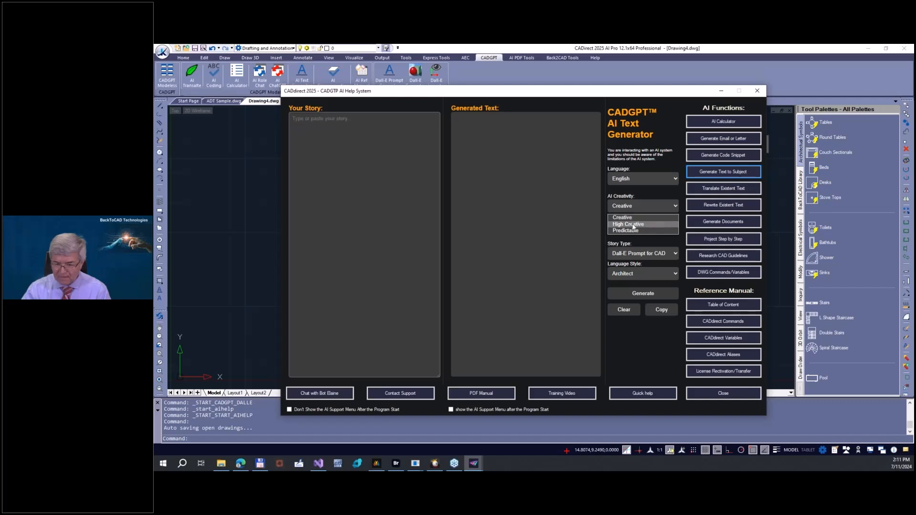
pyautogui.click(627, 224)
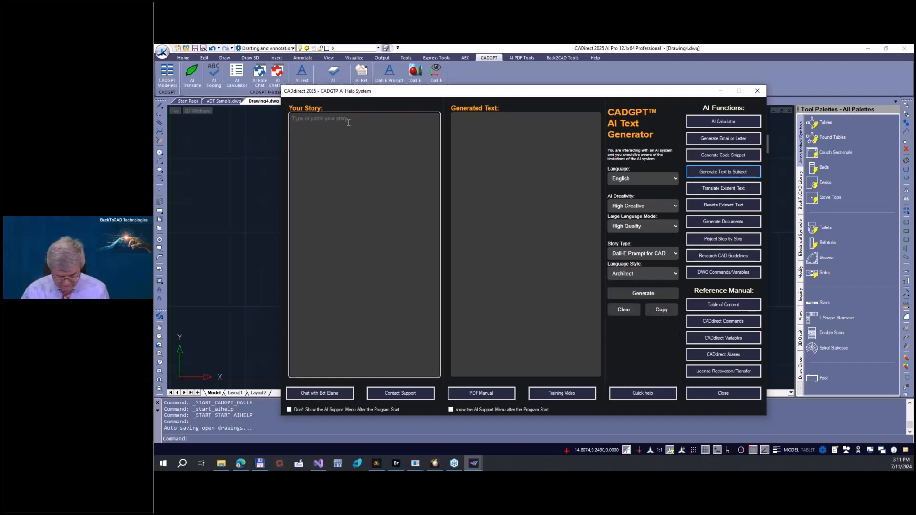
# Type 'Generate a picture of a front view of a house in mediterraean style,' into Your Story
pyautogui.write('Generate a front')
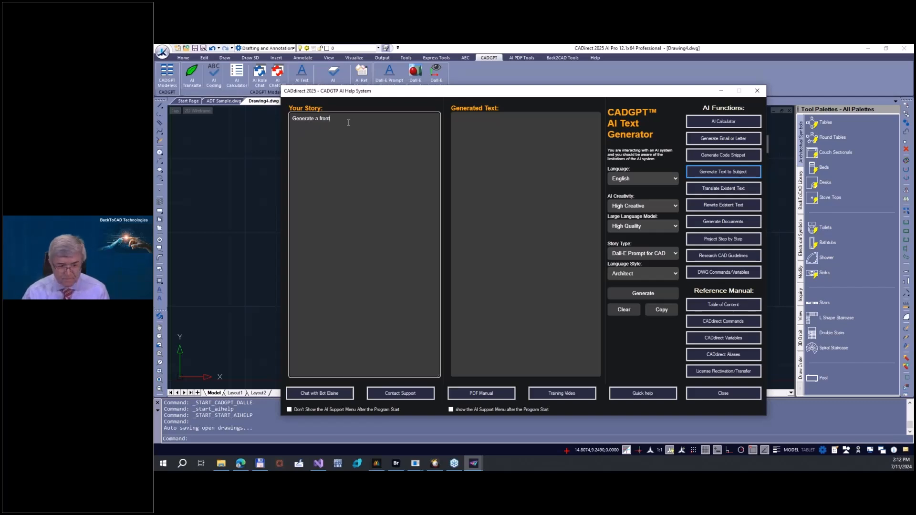
pyautogui.press('Backspace')
pyautogui.write('picture of a')
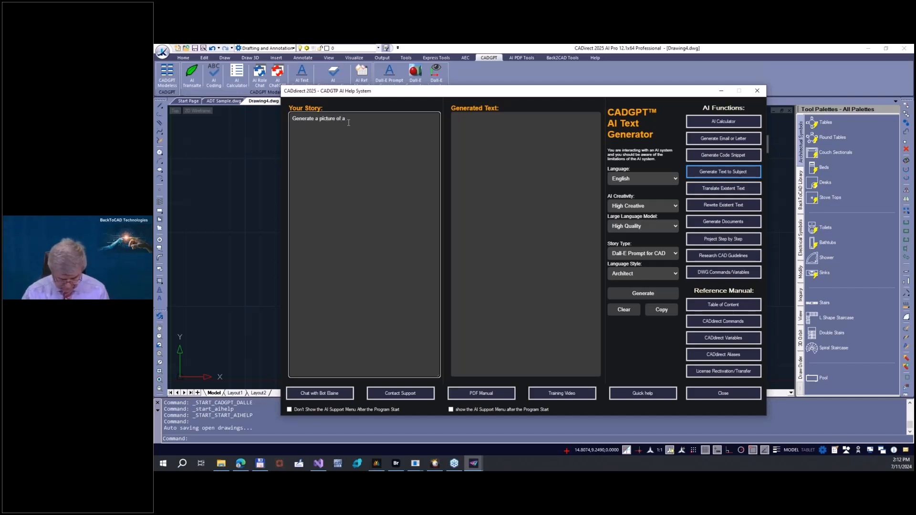
pyautogui.write('fro')
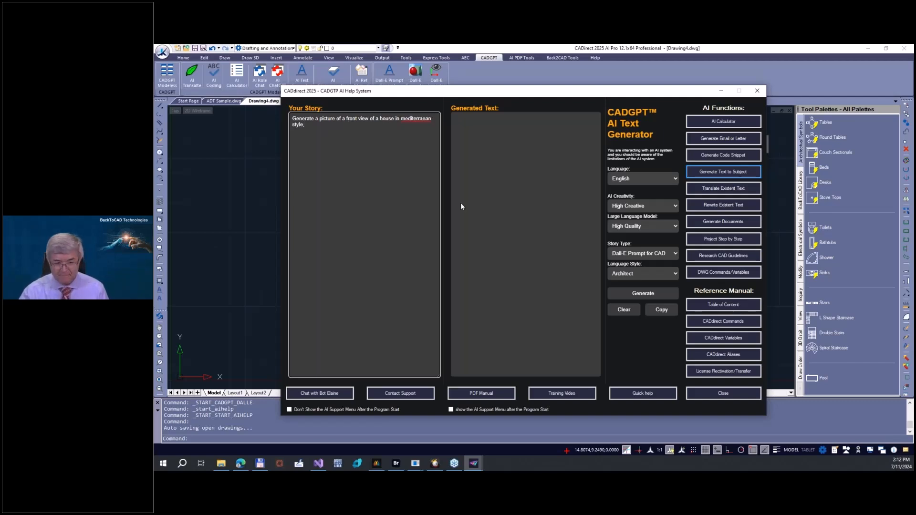
# Generate the Dall-E Prompt for CAD text and select the generated prompt for copying
pyautogui.click(642, 293)
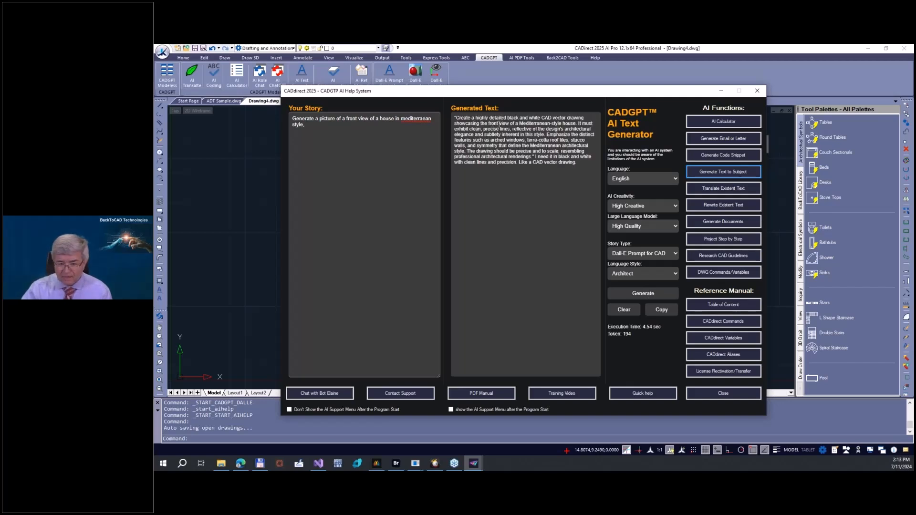
pyautogui.moveTo(535, 216)
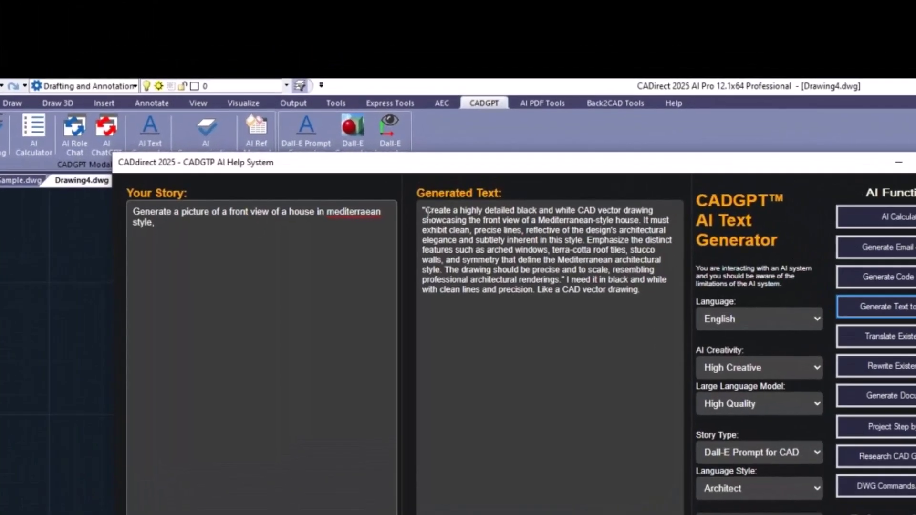
pyautogui.moveTo(427, 210); pyautogui.dragTo(613, 291)
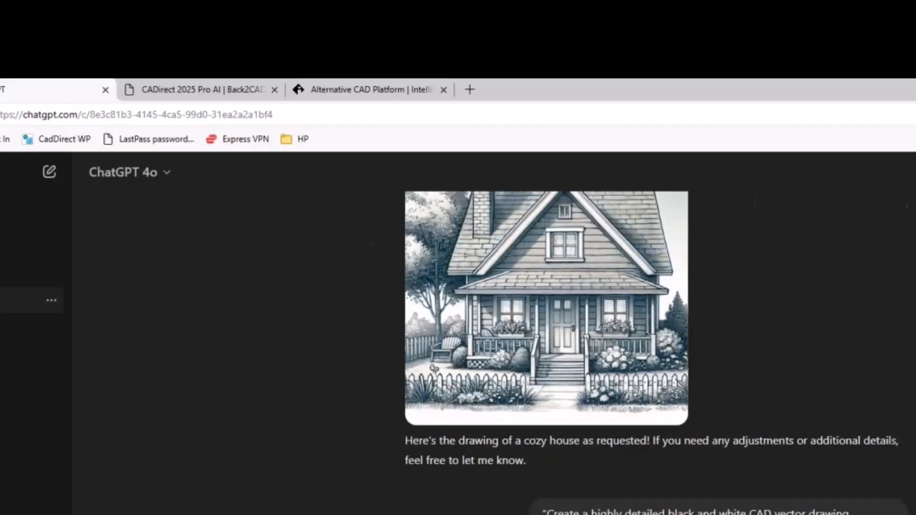
# Scroll the chat and start a follow-up request to download the drawing as JPEG
pyautogui.scroll(-3)
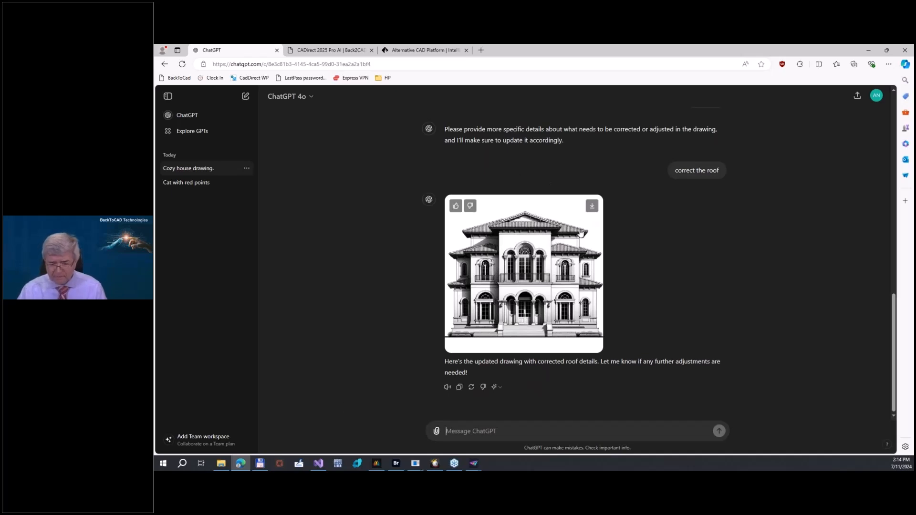
pyautogui.click(592, 205)
pyautogui.write('download as jpeg file')
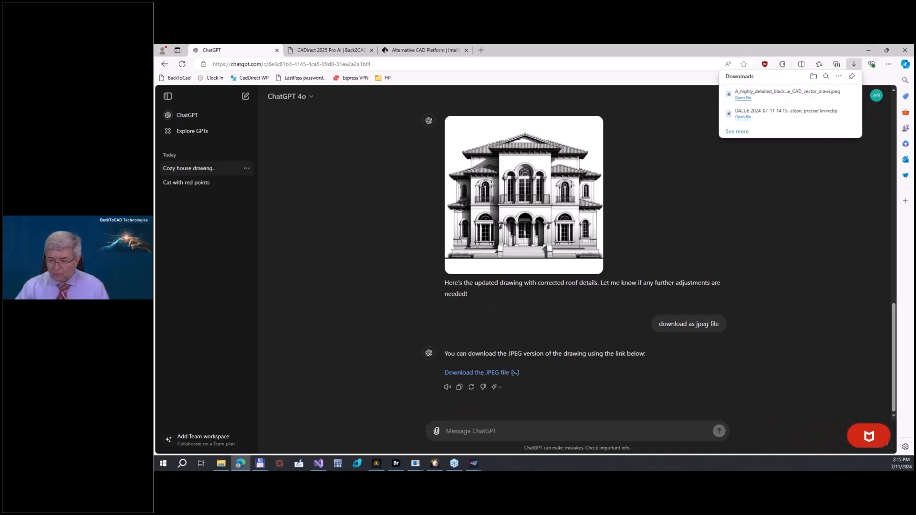
pyautogui.moveTo(528, 227)
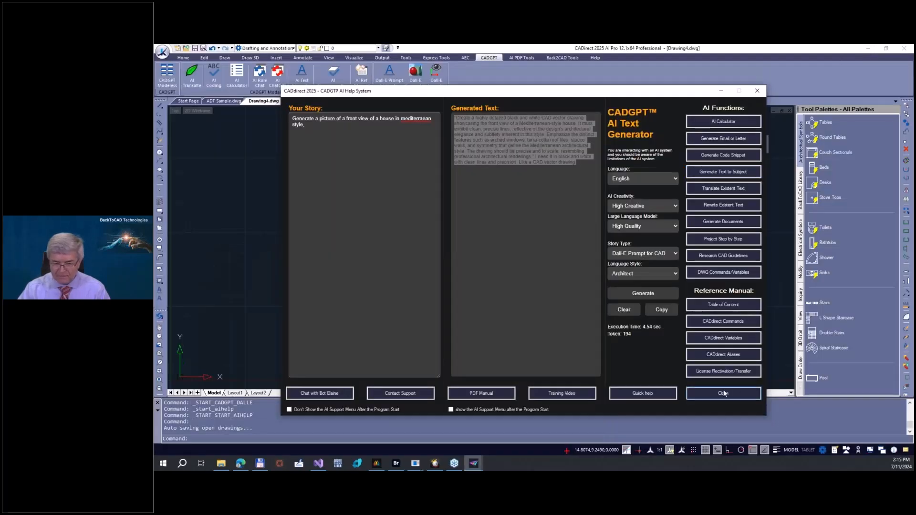
# Close AI Help and vectorize the house JPEG from Downloads with Dall-E Importer
pyautogui.click(723, 393)
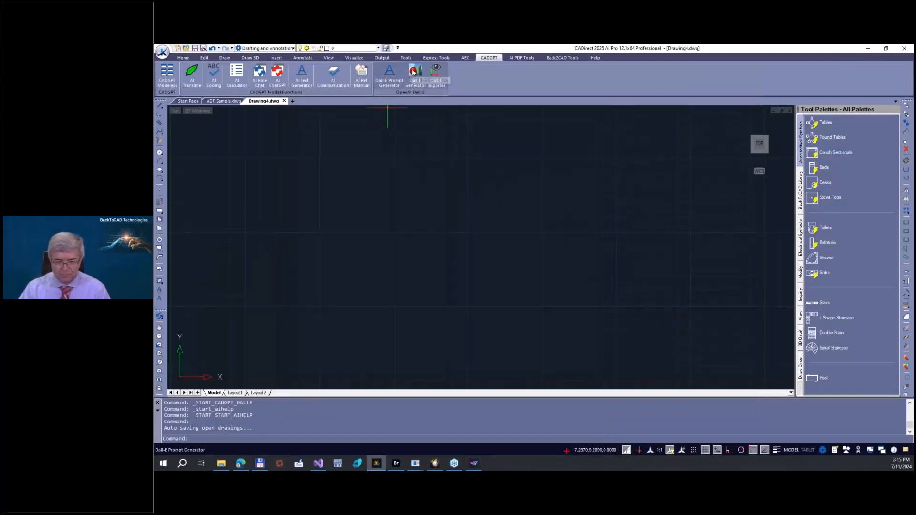
pyautogui.click(436, 74)
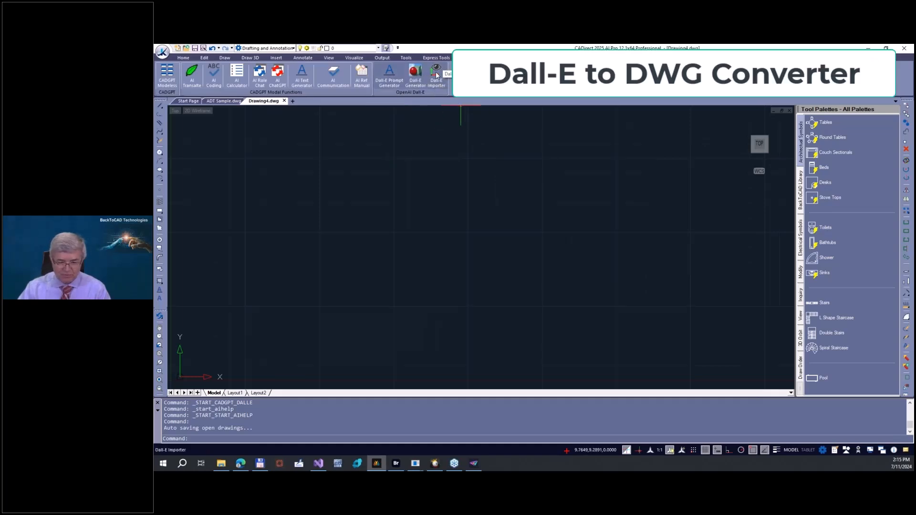
pyautogui.click(436, 73)
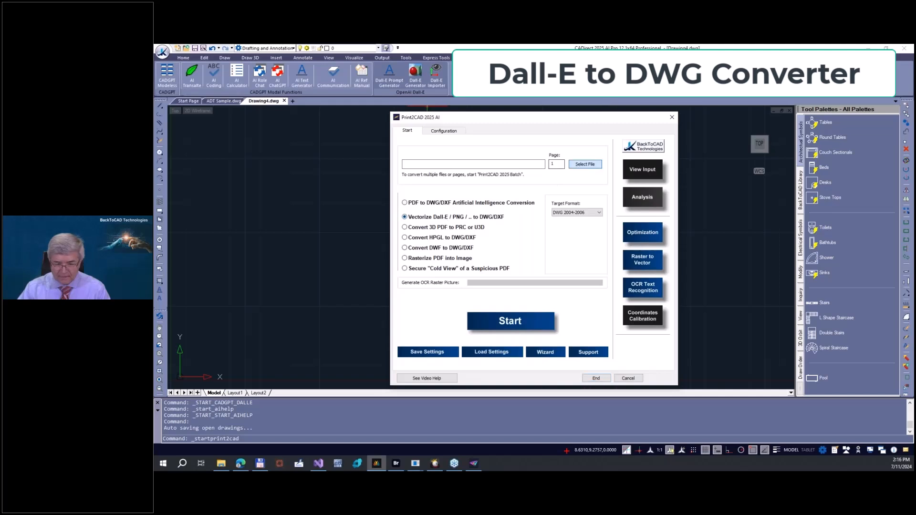
pyautogui.click(585, 164)
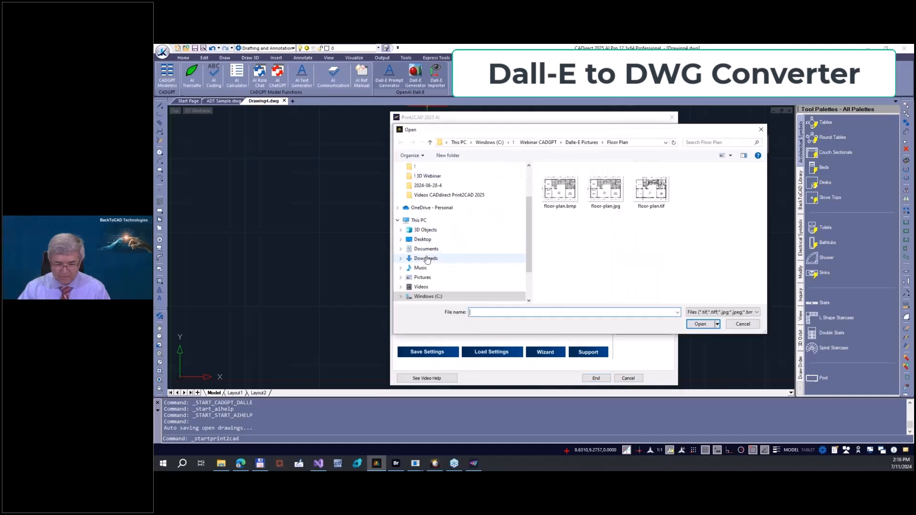
pyautogui.click(700, 324)
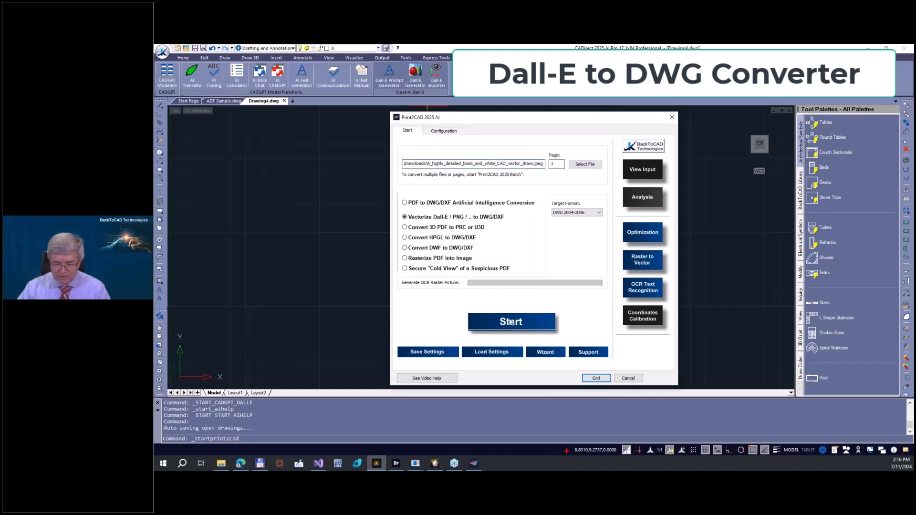
pyautogui.click(511, 321)
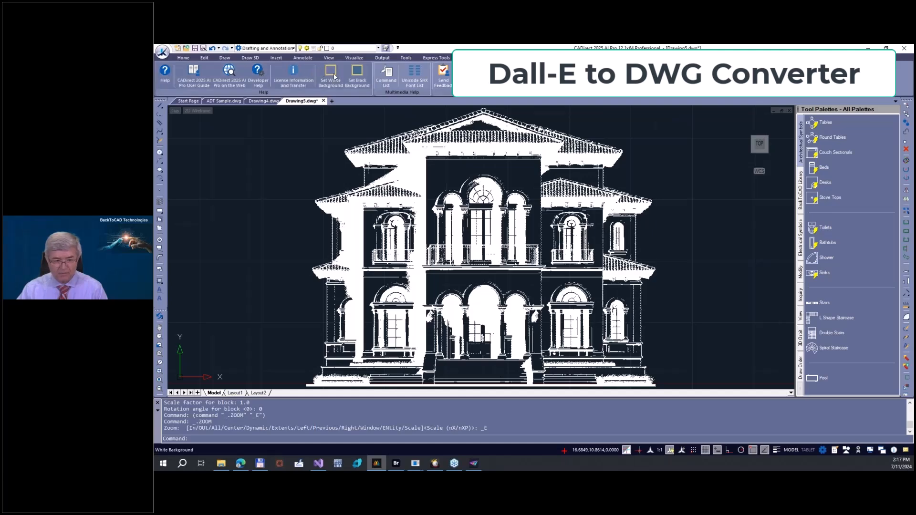
# Switch the drawing background to white
pyautogui.click(329, 74)
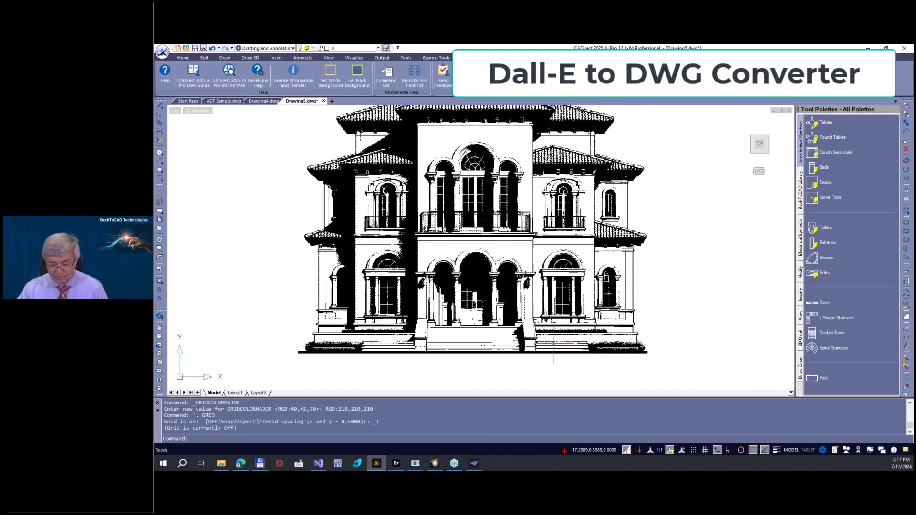
pyautogui.moveTo(653, 364)
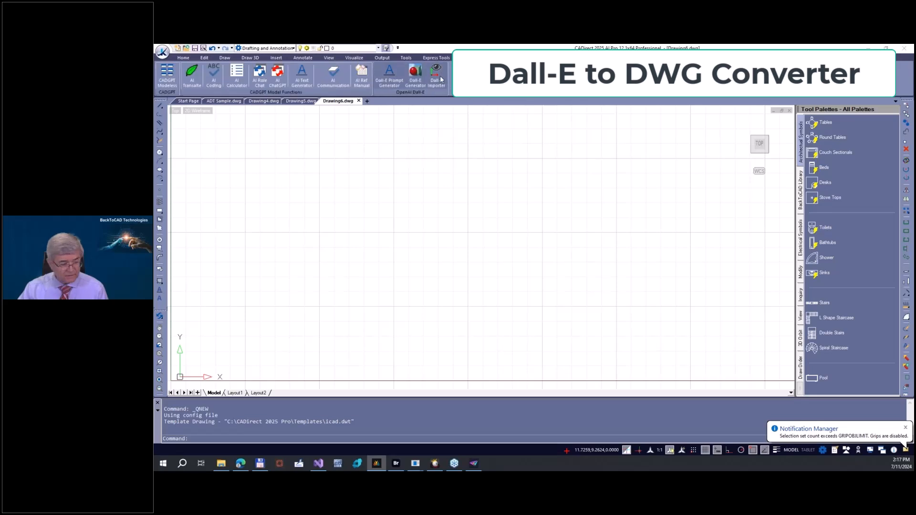
# Load the downloaded house JPEG in Dall-E Importer using Vectorize Dall-E
pyautogui.click(436, 74)
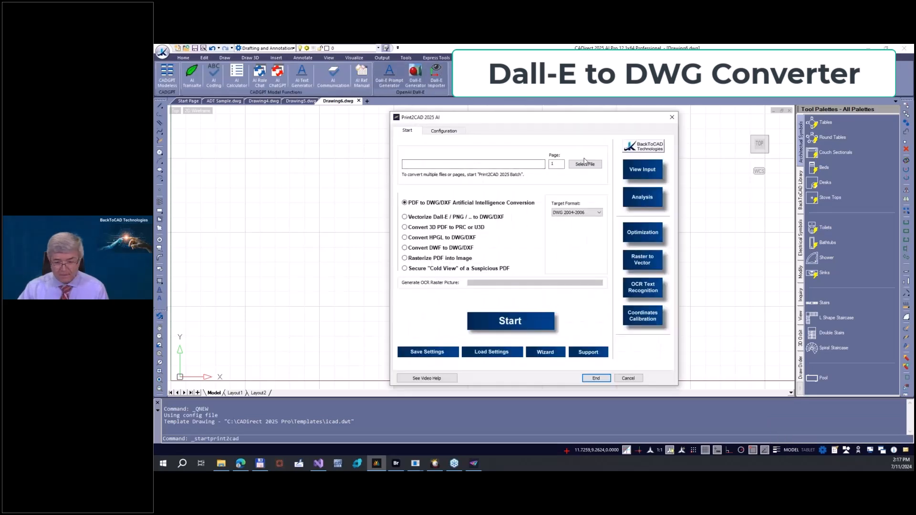
pyautogui.click(585, 164)
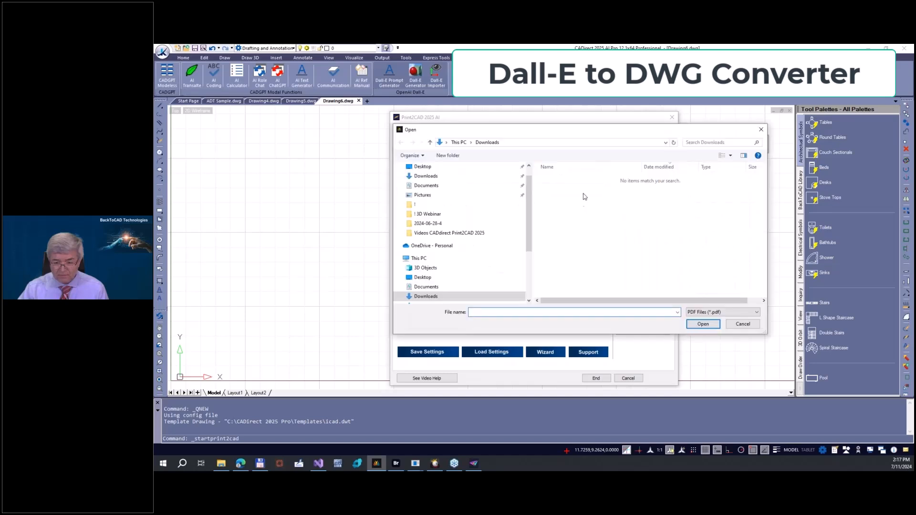
pyautogui.click(742, 324)
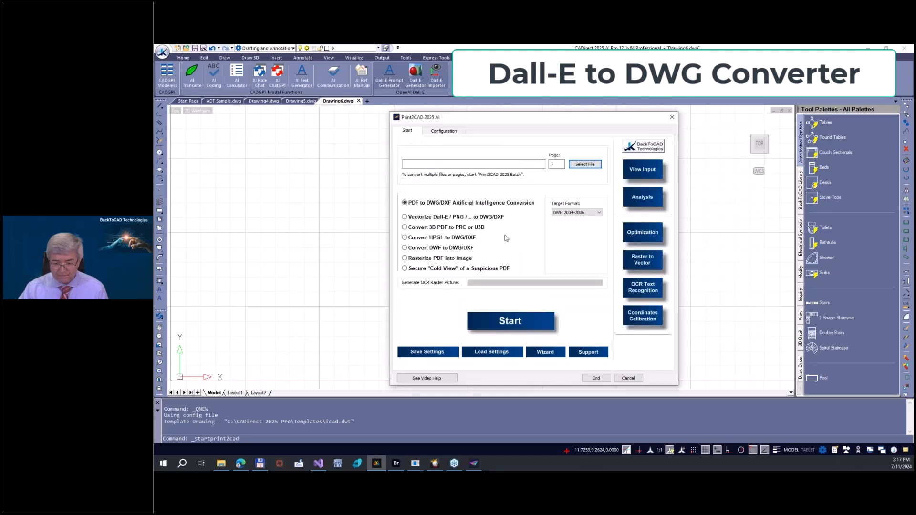
pyautogui.click(404, 216)
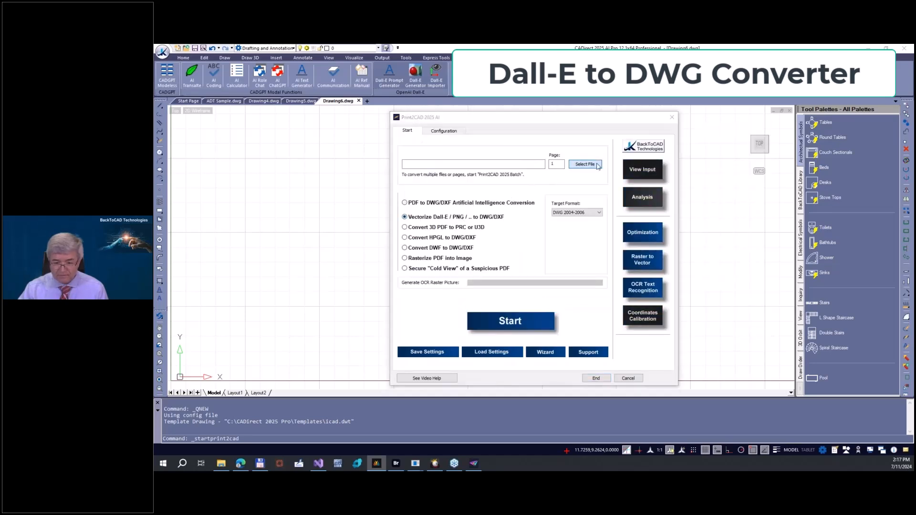
pyautogui.click(585, 164)
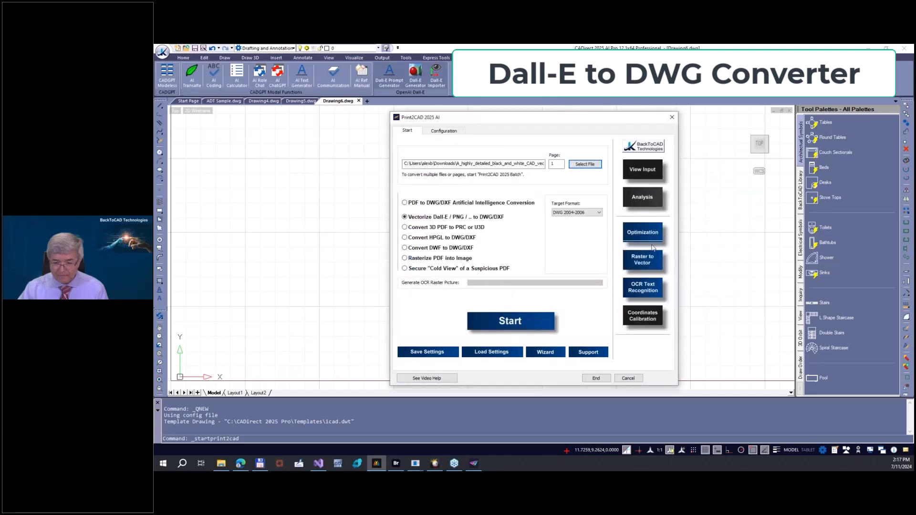
# Enable Solid-Hatch and Original Resolution on the Raster to Vector Dall-E tab
pyautogui.click(642, 260)
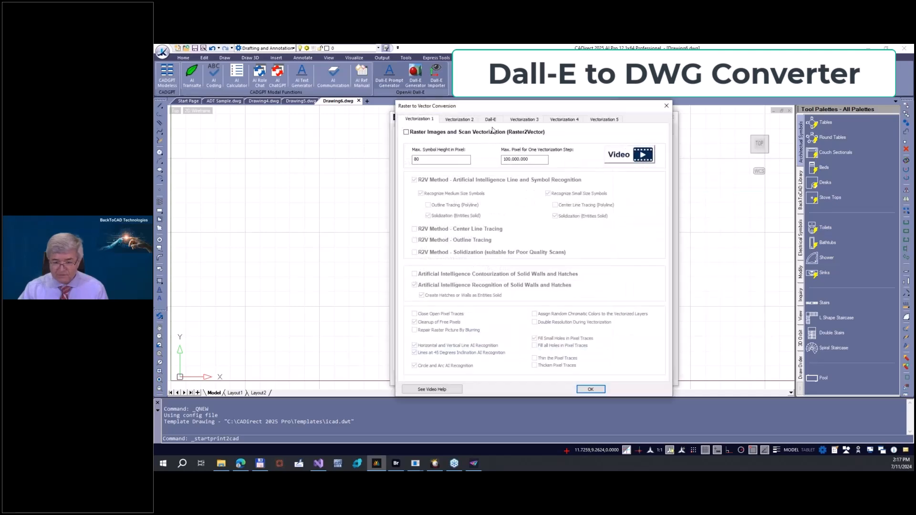
pyautogui.click(490, 119)
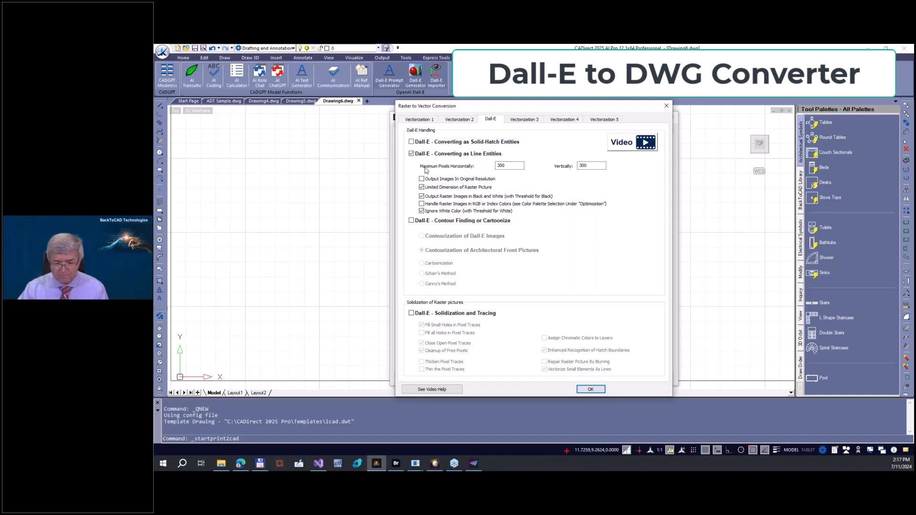
pyautogui.click(421, 179)
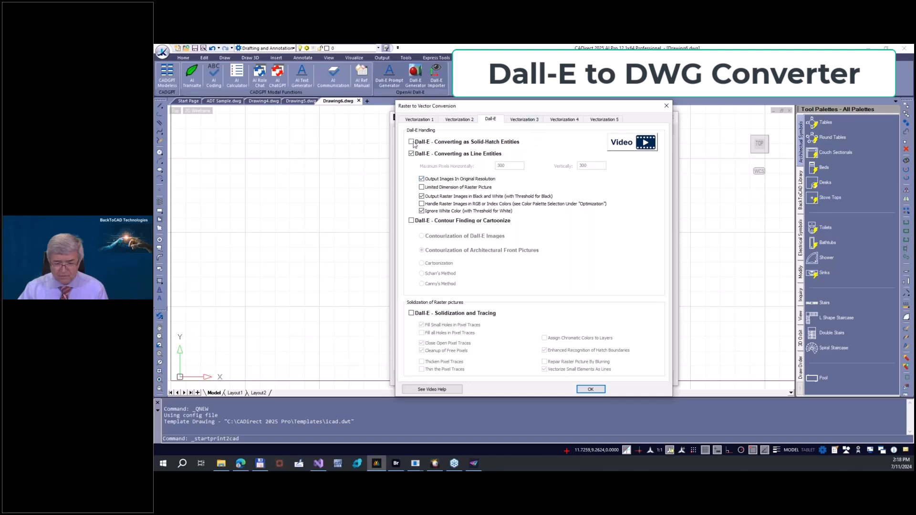
pyautogui.click(411, 142)
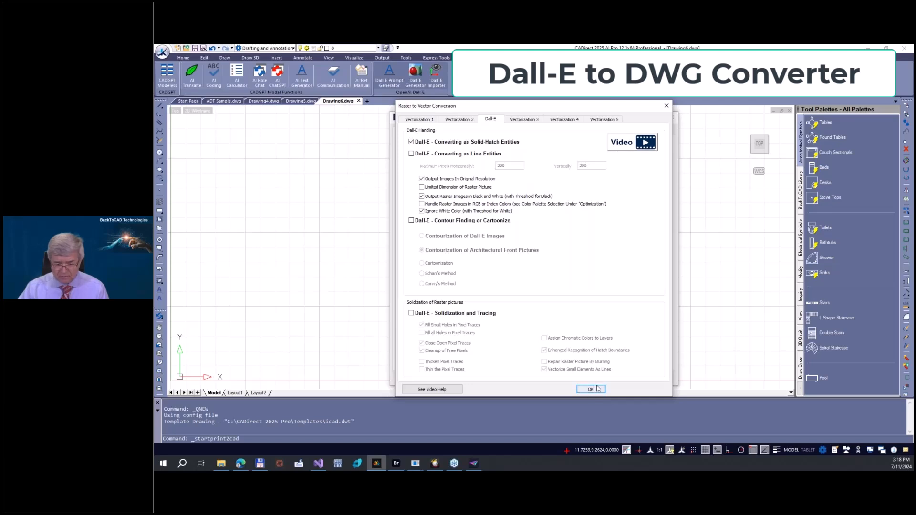
pyautogui.click(591, 389)
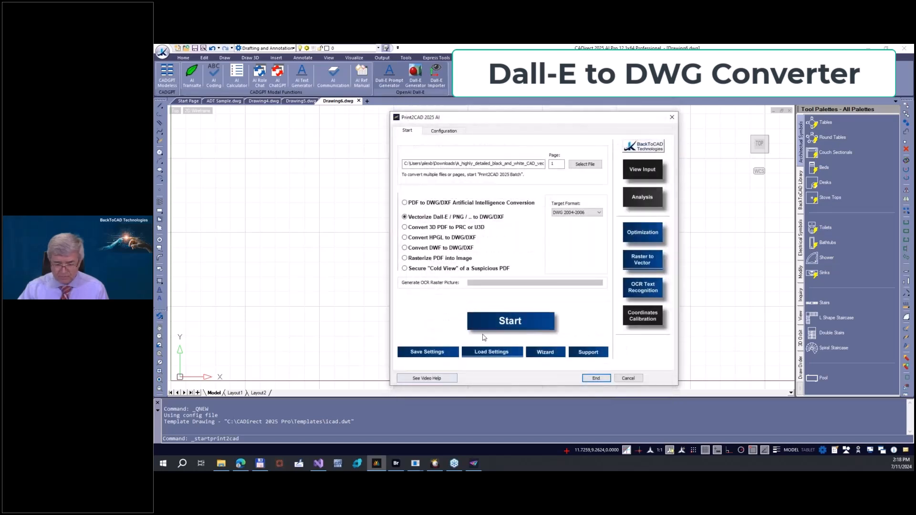
# Start the solid-hatch conversion of the house image, then right-click in the drawing
pyautogui.click(510, 321)
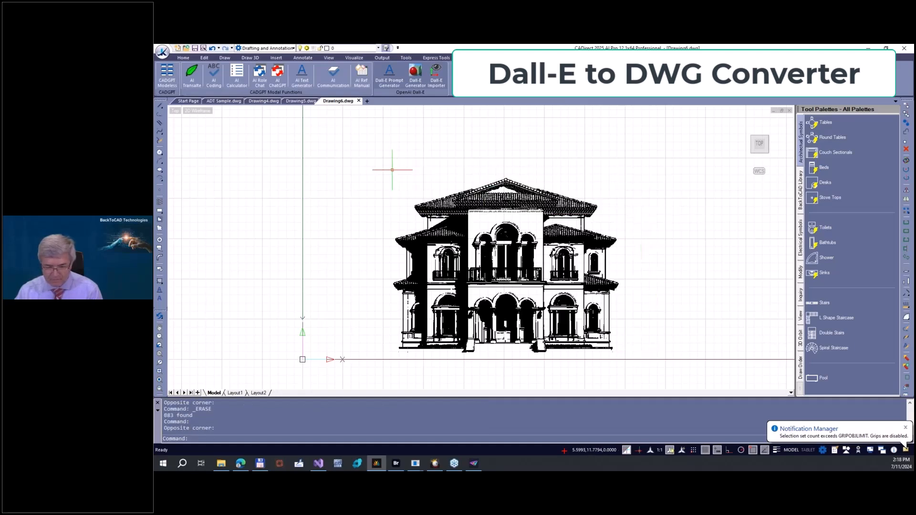
pyautogui.rightClick(547, 195)
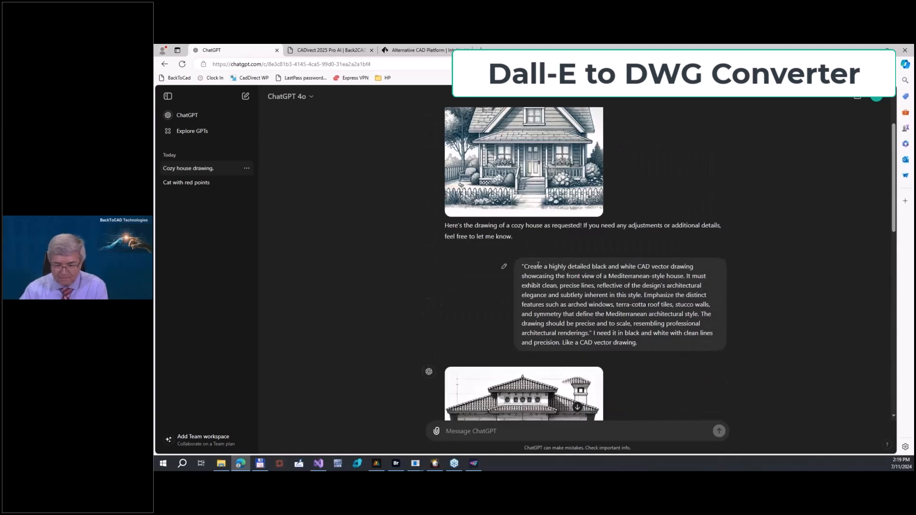
# Jump to the latest chat messages and start typing a palm tree generation request
pyautogui.scroll(-3)
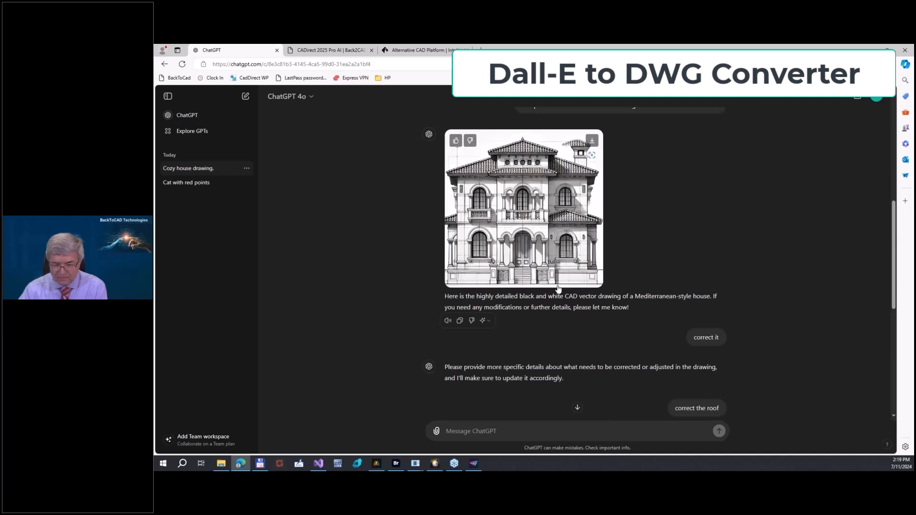
pyautogui.click(696, 408)
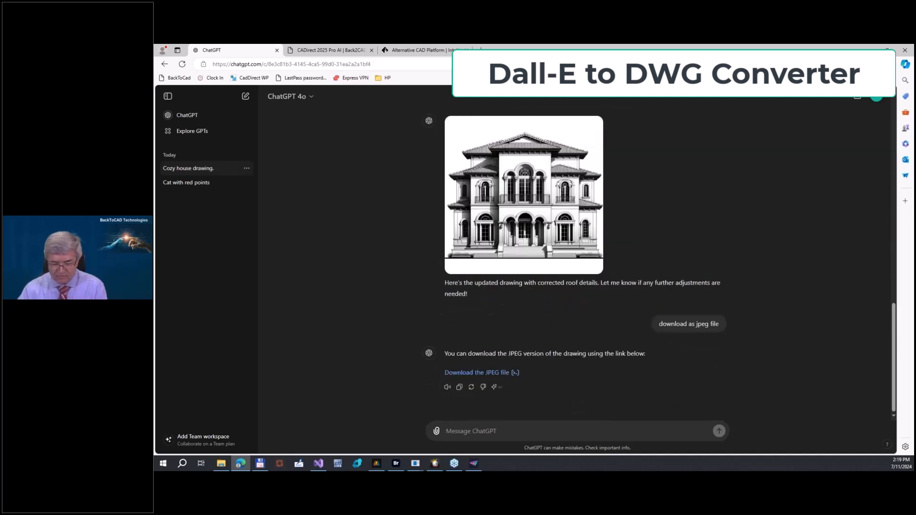
pyautogui.moveTo(522, 409)
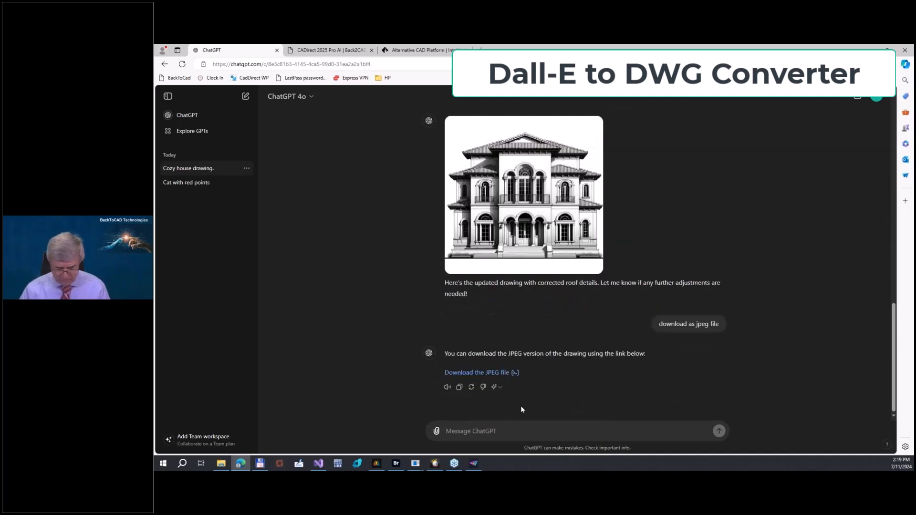
pyautogui.write('generate a palm tr')
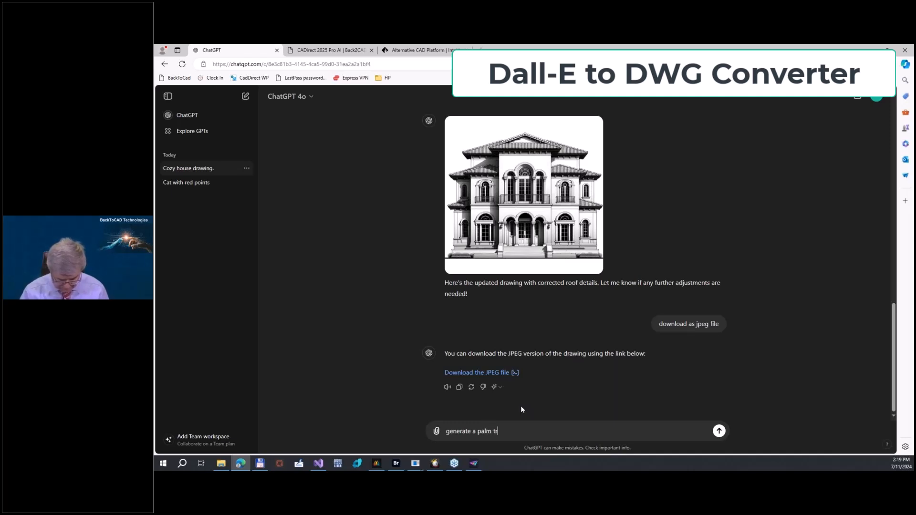
# Send the palm tree prompt, then ask ChatGPT to add hanging date clusters
pyautogui.click(718, 431)
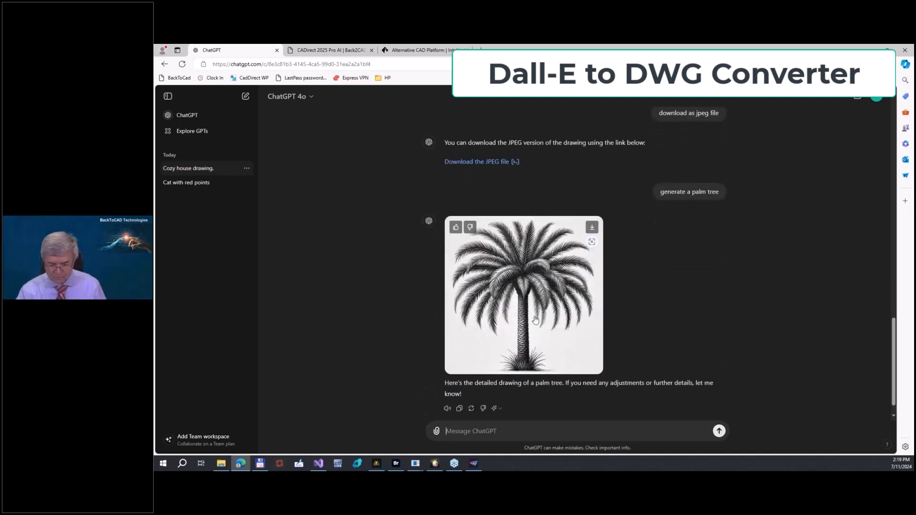
pyautogui.scroll(-3)
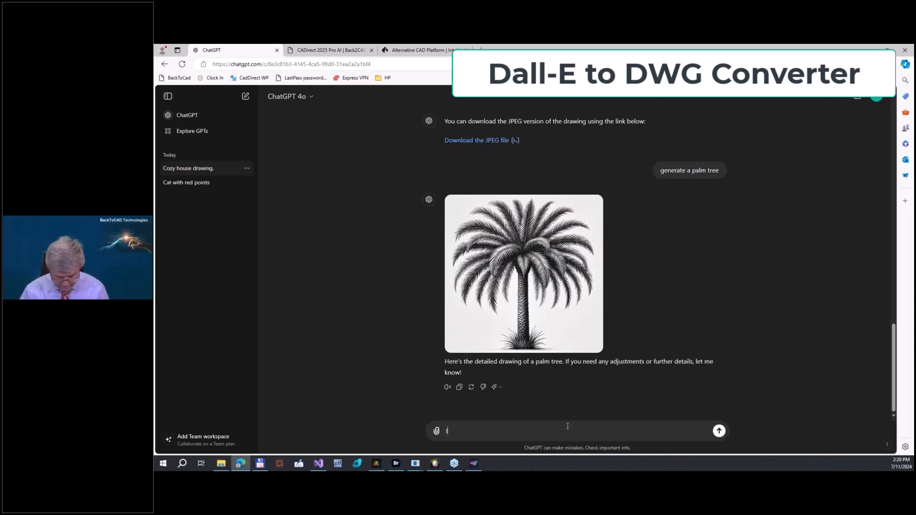
pyautogui.write('I need a dates on')
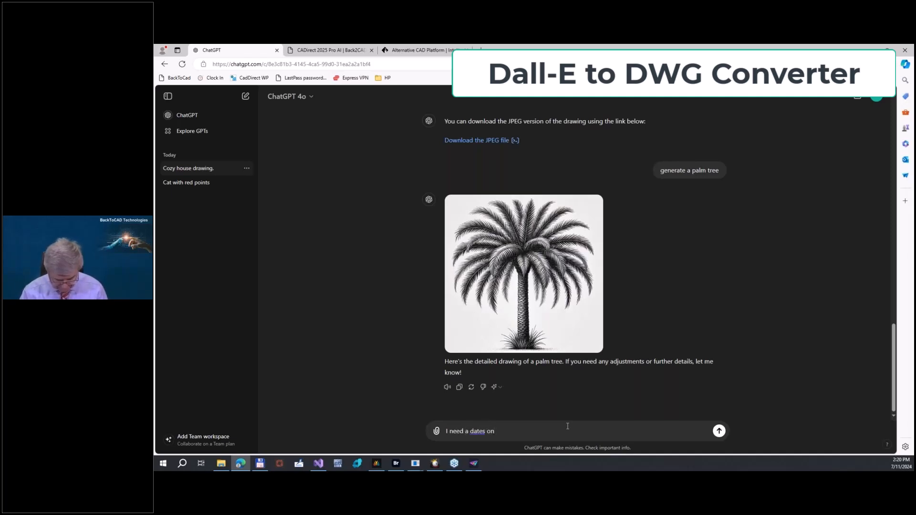
pyautogui.click(718, 431)
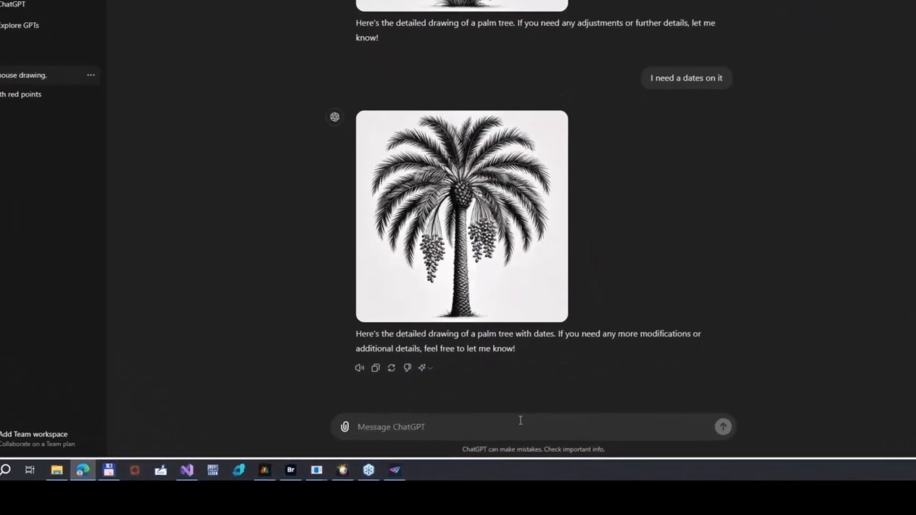
pyautogui.moveTo(507, 314)
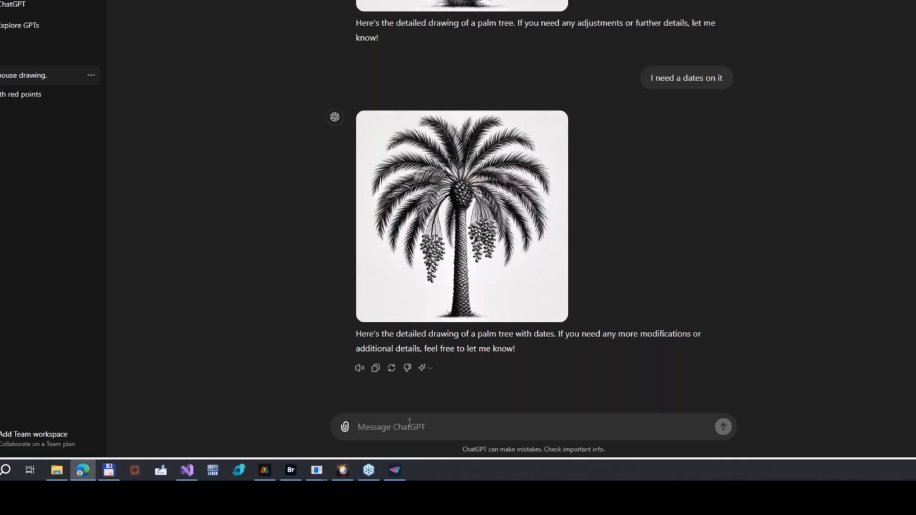
# Ask ChatGPT to provide the date palm drawing as a downloadable JPEG
pyautogui.write('download as')
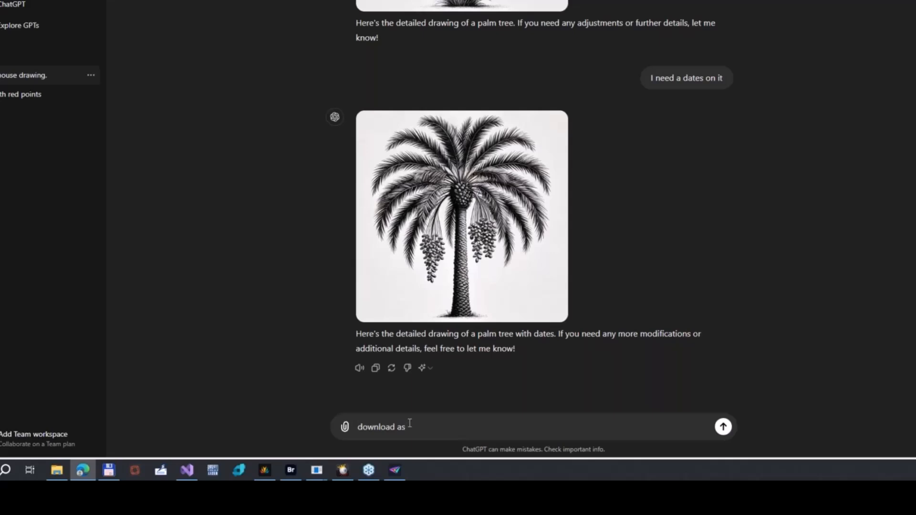
pyautogui.write('jpeg')
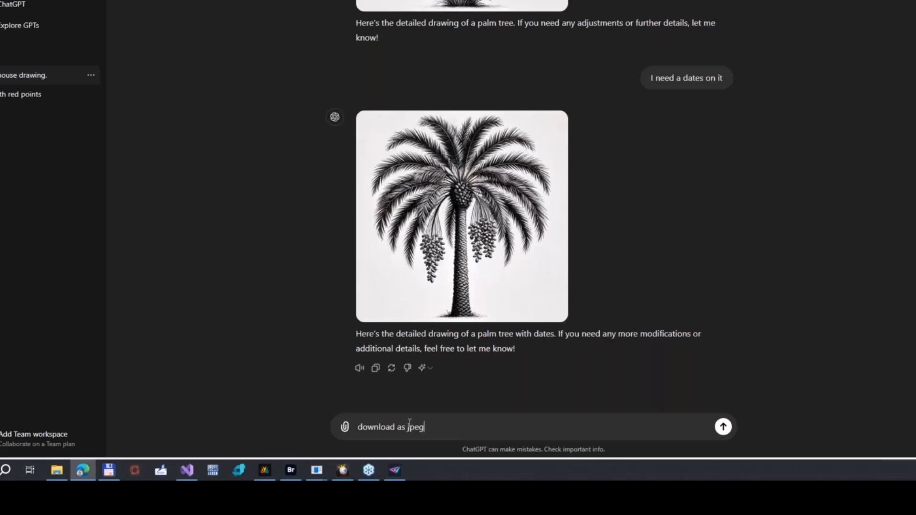
pyautogui.click(723, 427)
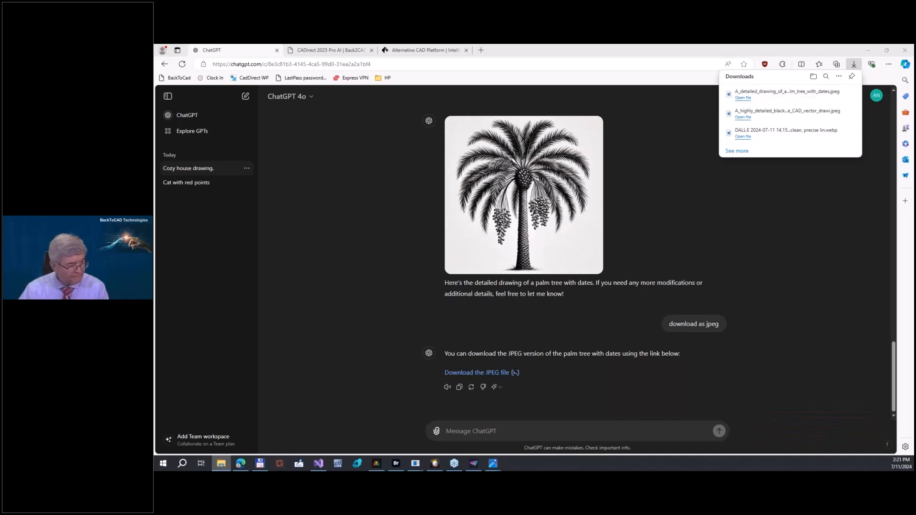
# Open the Downloads folder and select the palm tree with dates JPEG
pyautogui.click(812, 76)
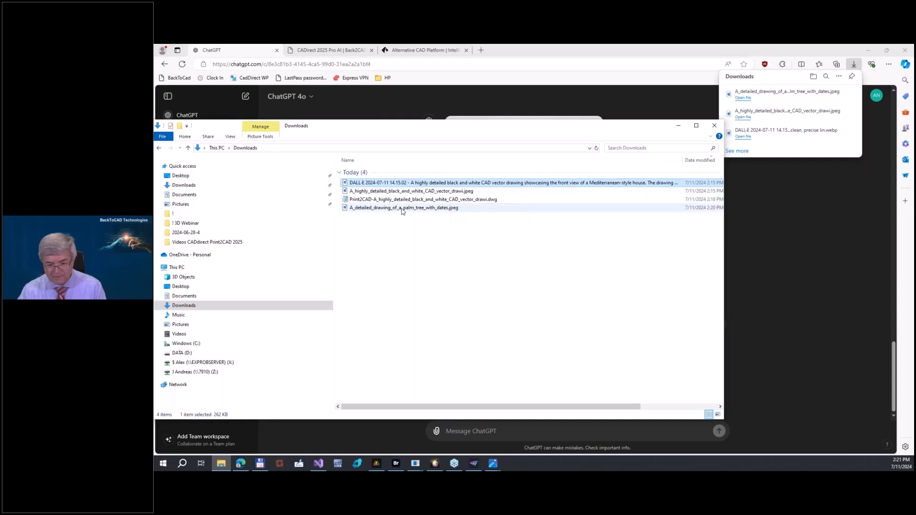
pyautogui.click(404, 207)
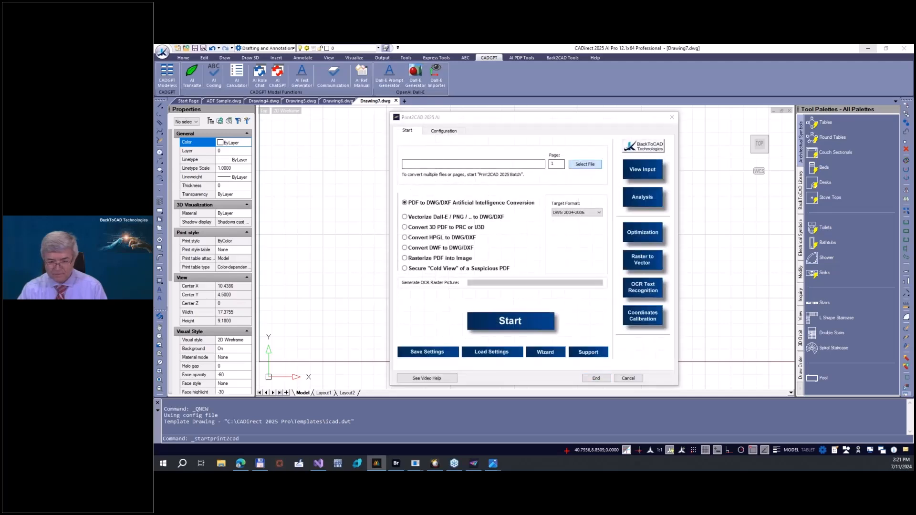
# Set Dall-E Raster to Vector conversion to output solid-hatch entities and confirm
pyautogui.click(585, 164)
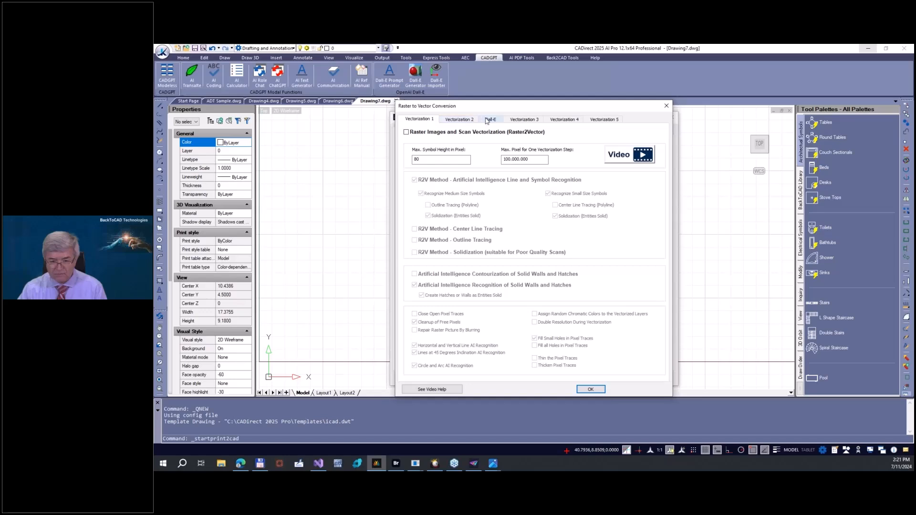
pyautogui.click(490, 119)
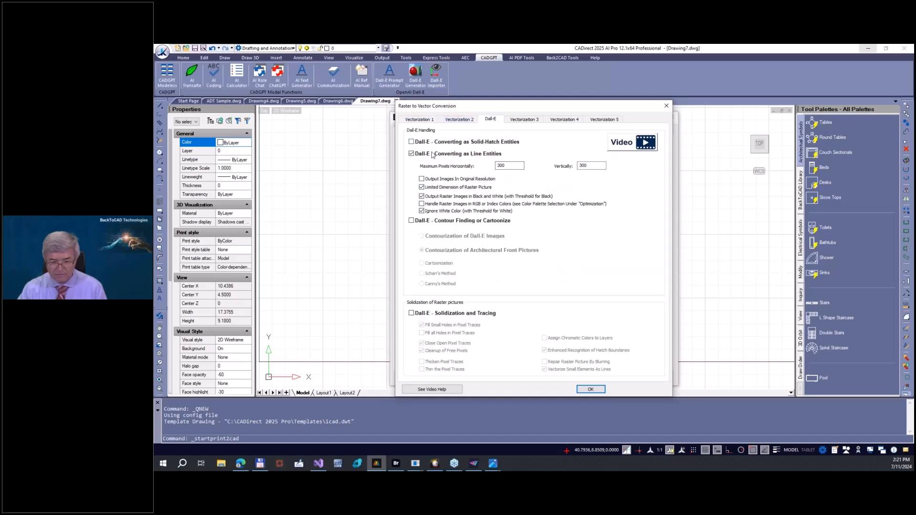
pyautogui.click(411, 142)
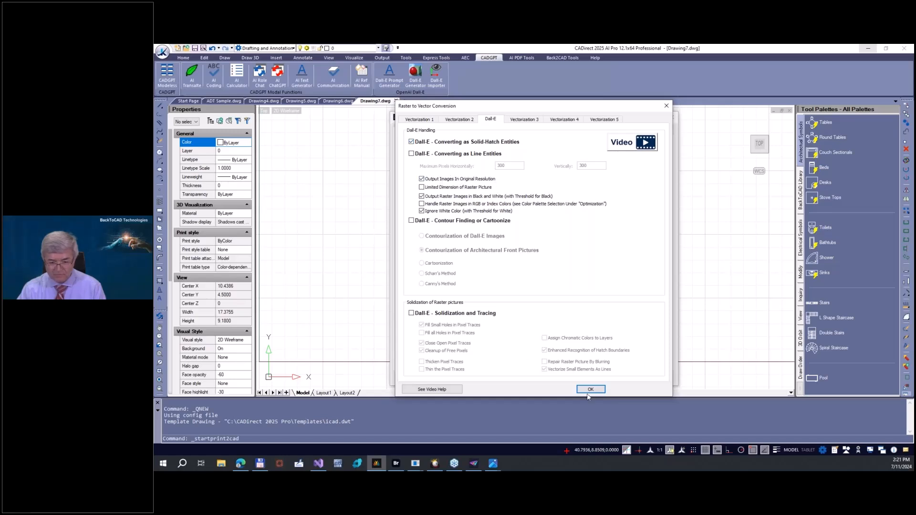
pyautogui.click(591, 388)
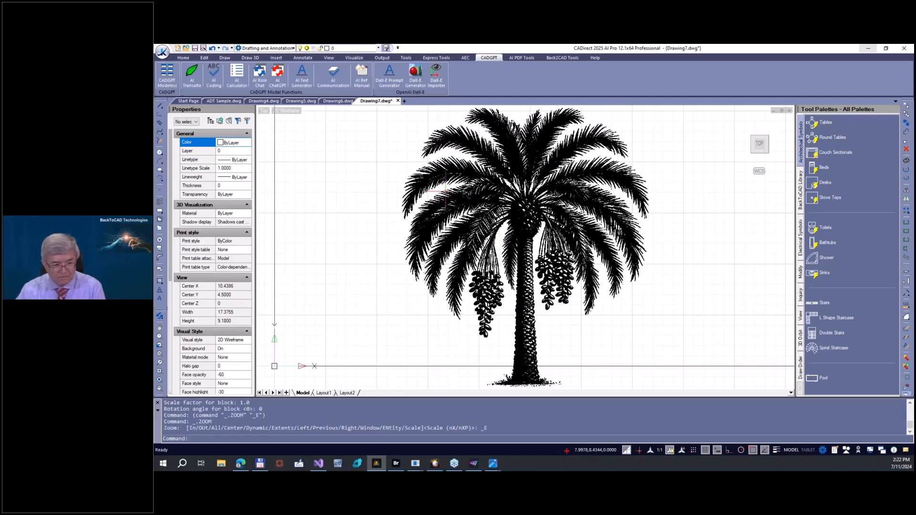
pyautogui.moveTo(632, 328)
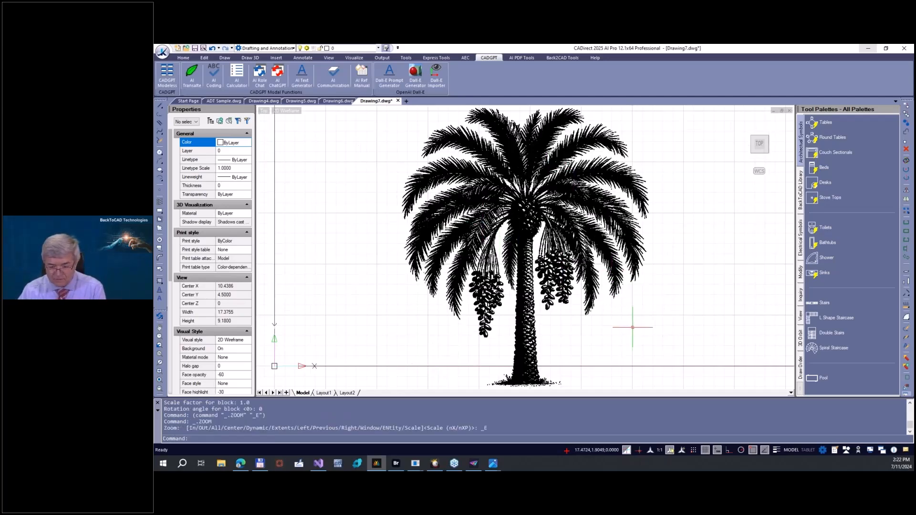
pyautogui.moveTo(642, 321)
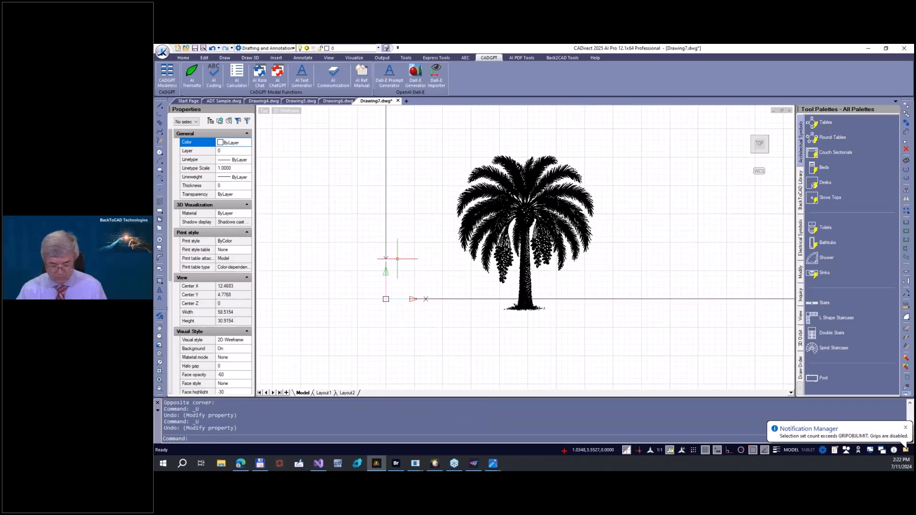
# Create block 'palm tree' with its base point at the trunk's bottom
pyautogui.write('BLOCK')
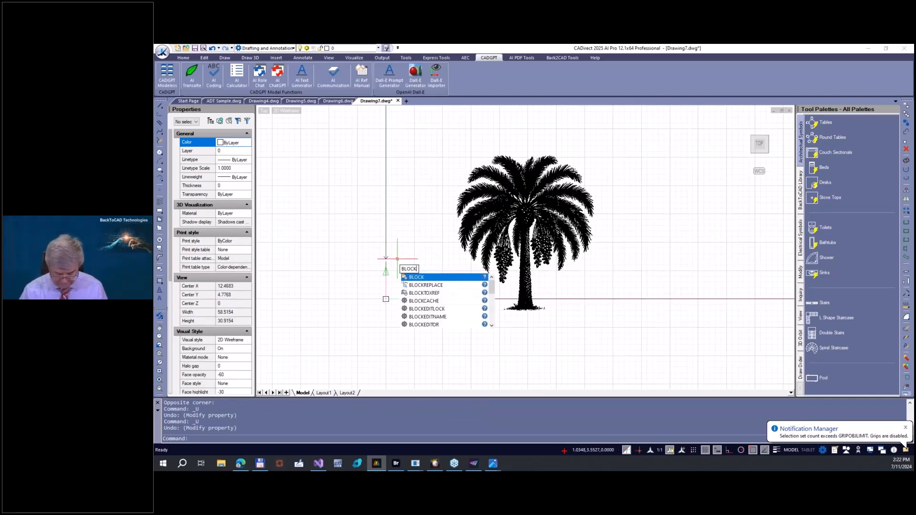
pyautogui.click(415, 276)
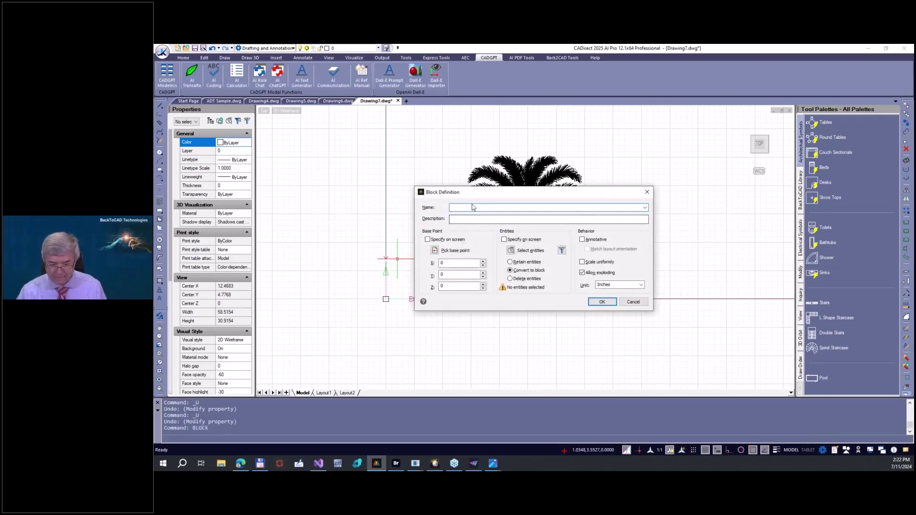
pyautogui.write('palm')
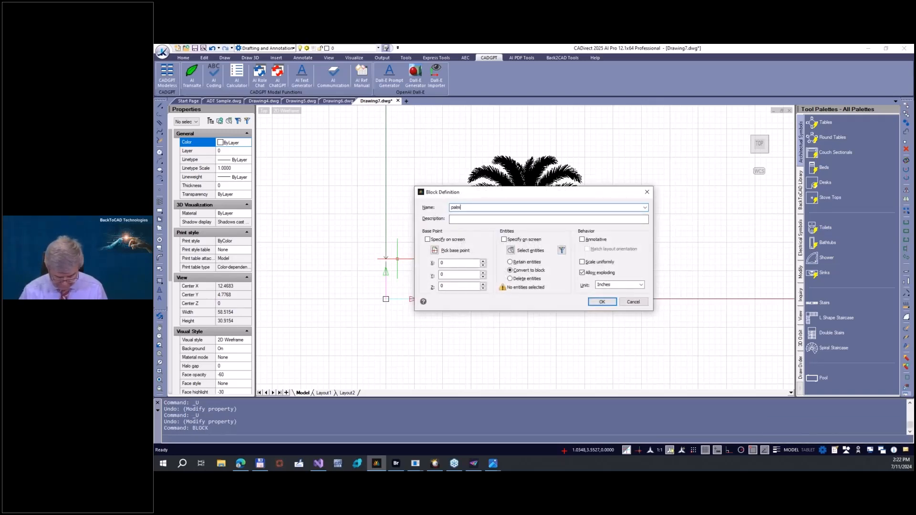
pyautogui.write('tree')
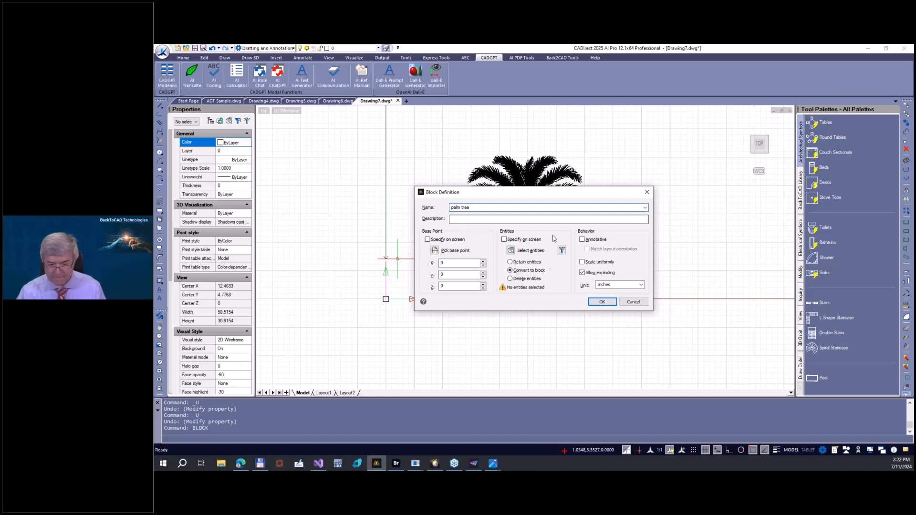
pyautogui.click(427, 239)
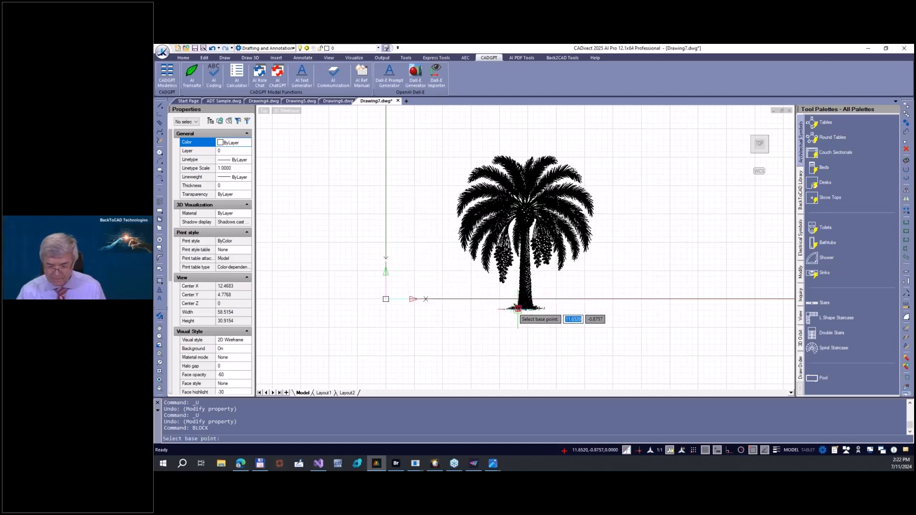
pyautogui.click(518, 308)
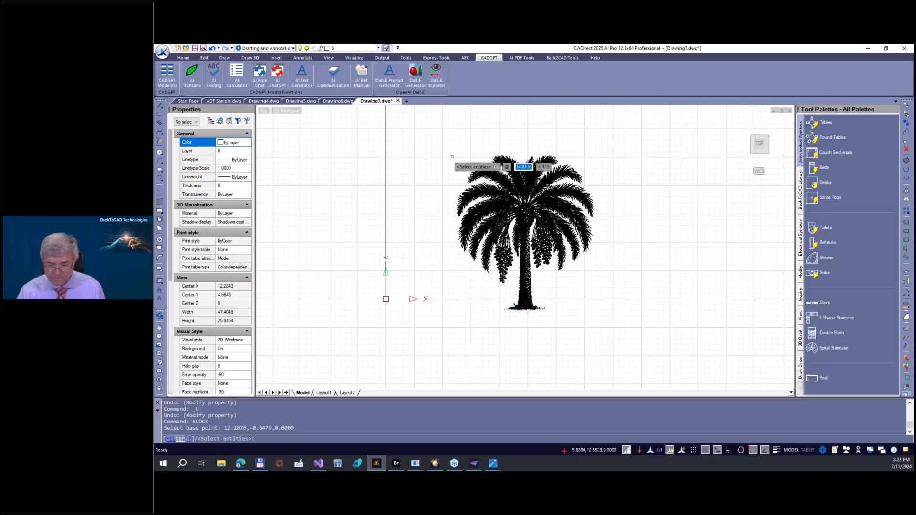